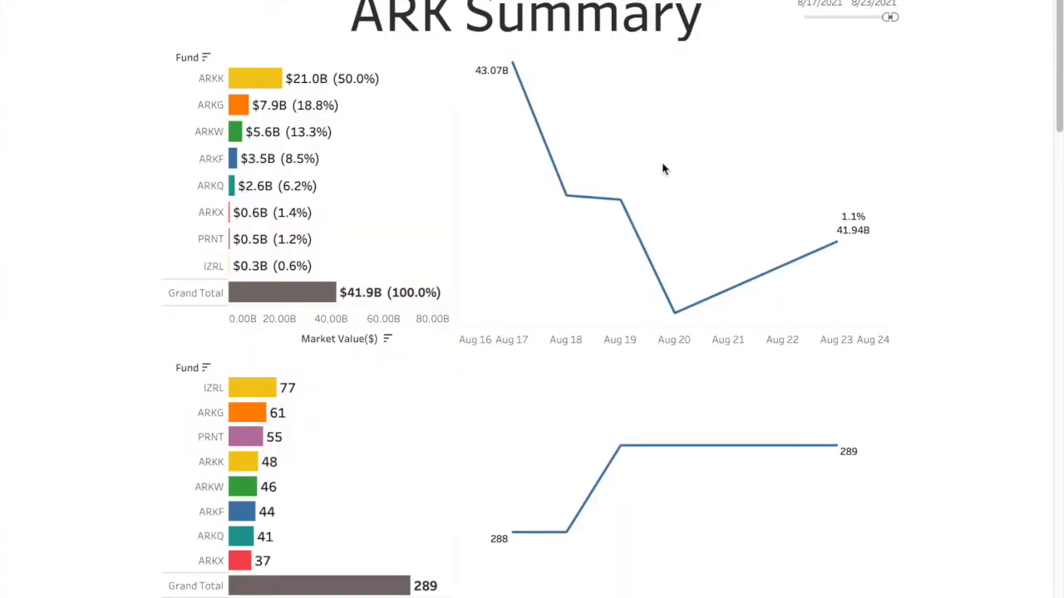
mouse_move(569, 221)
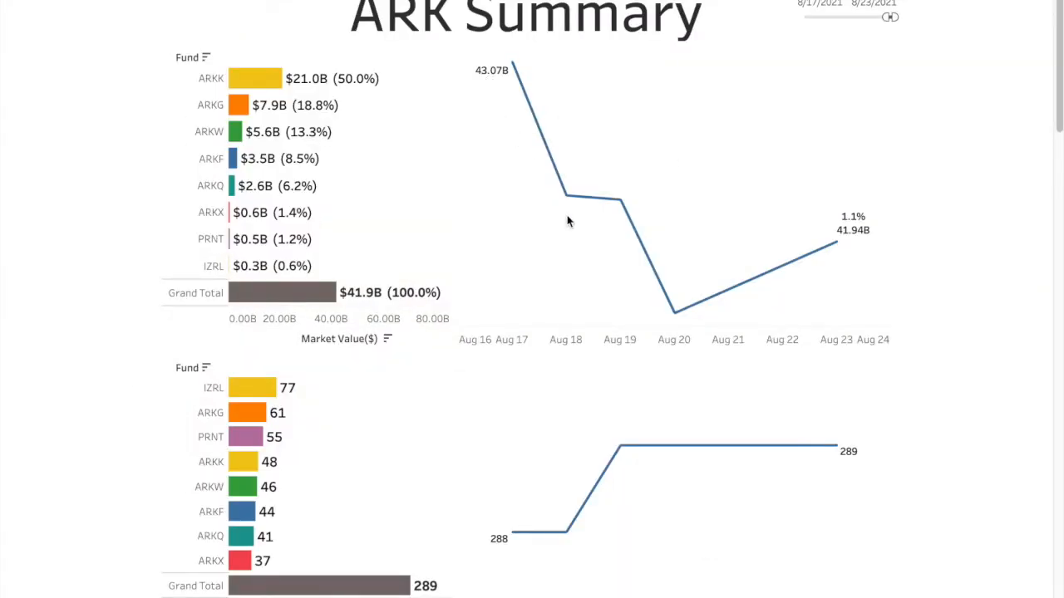
mouse_move(506, 108)
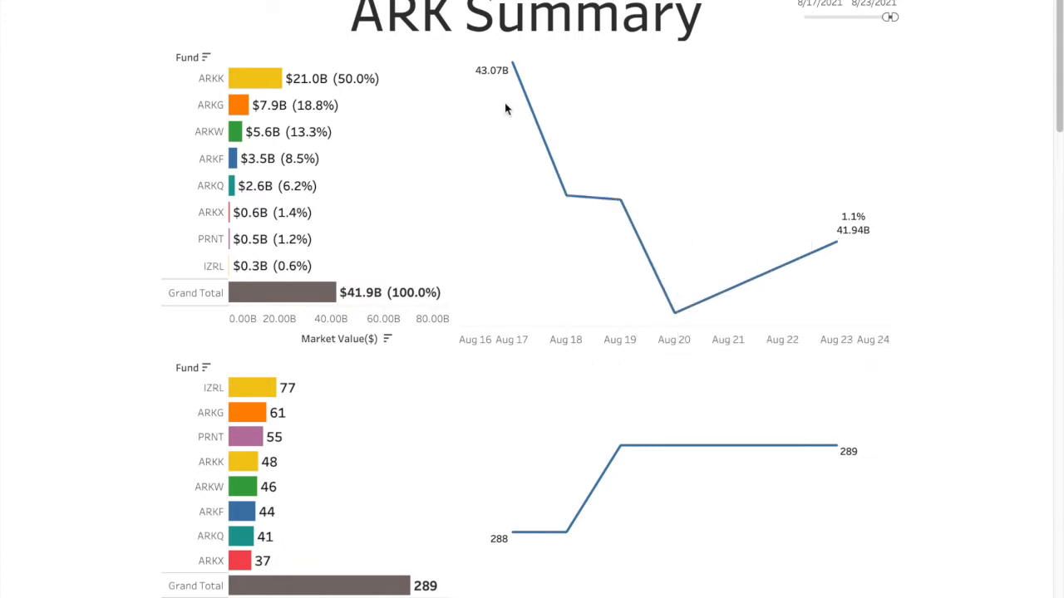
mouse_move(499, 85)
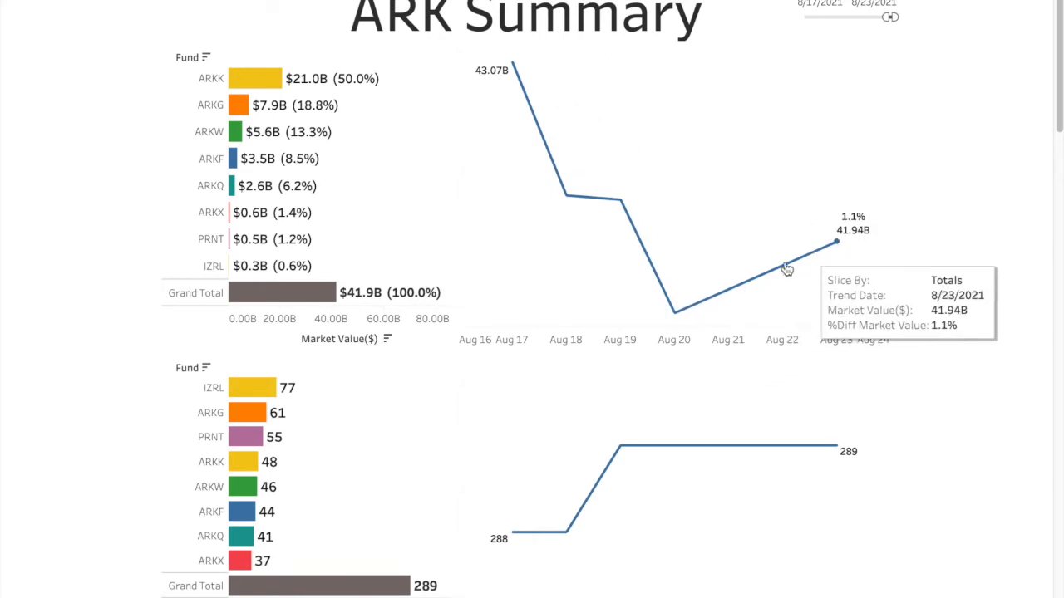
mouse_move(821, 265)
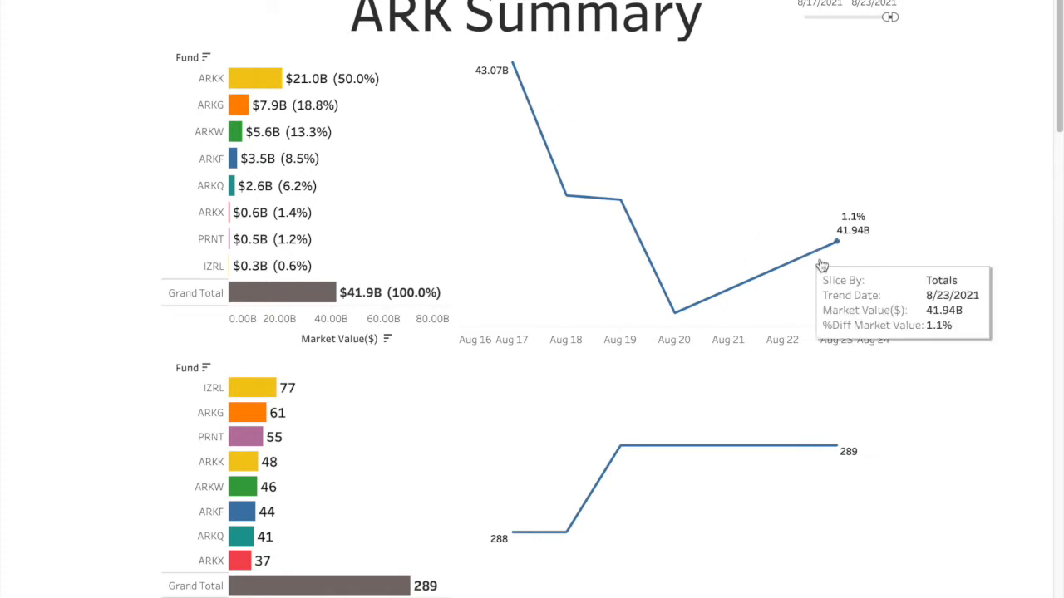
mouse_move(757, 230)
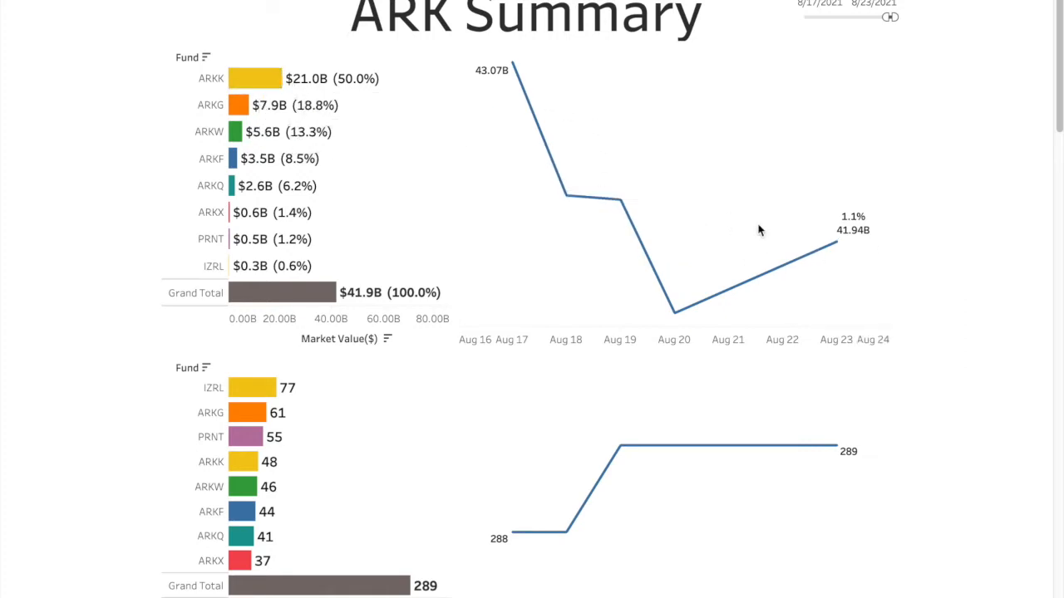
mouse_move(257, 105)
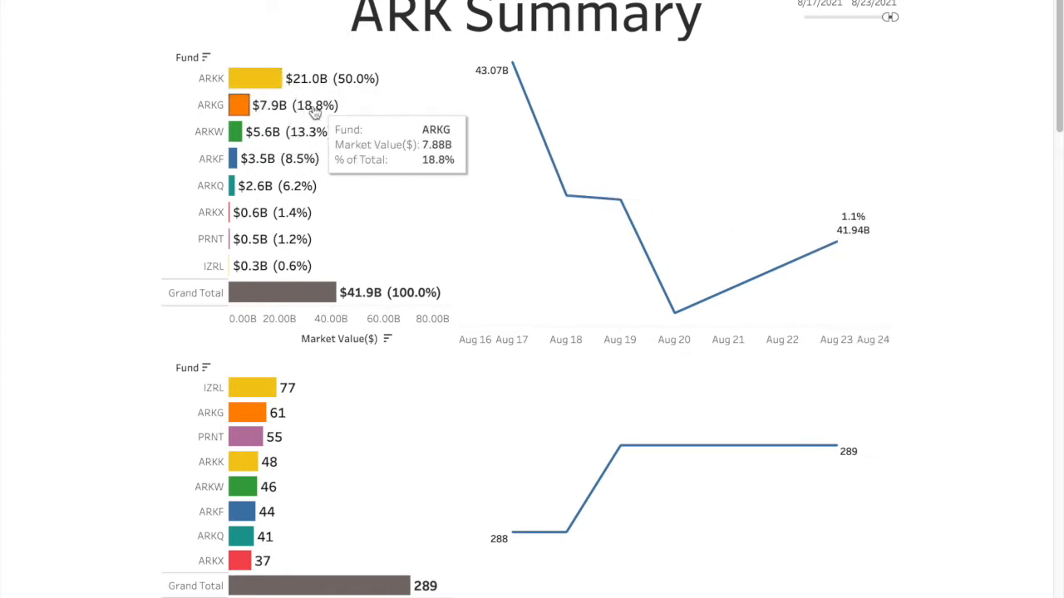
mouse_move(257, 294)
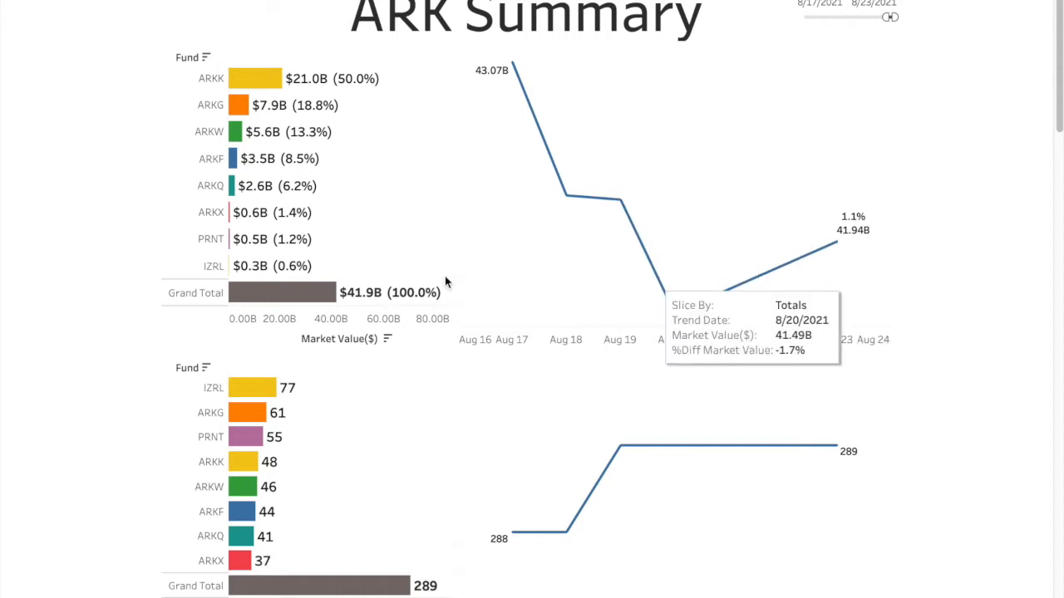
Select the ARKK, ARKG, ARKW, ARKF, ARKQ, ARKX and PRNT funds, and sort companies by market value change.
click(210, 78)
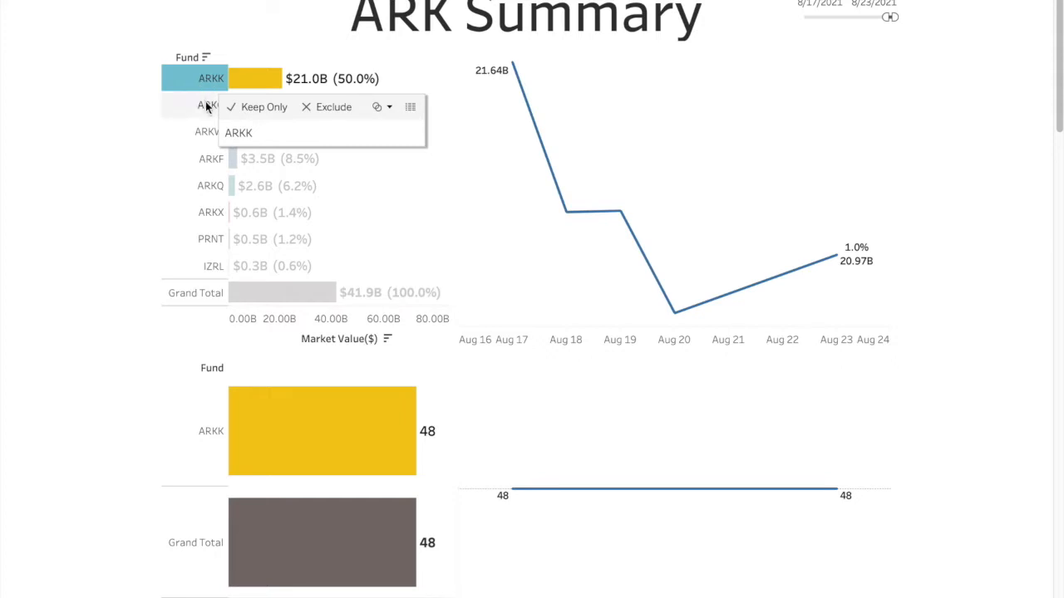
click(207, 105)
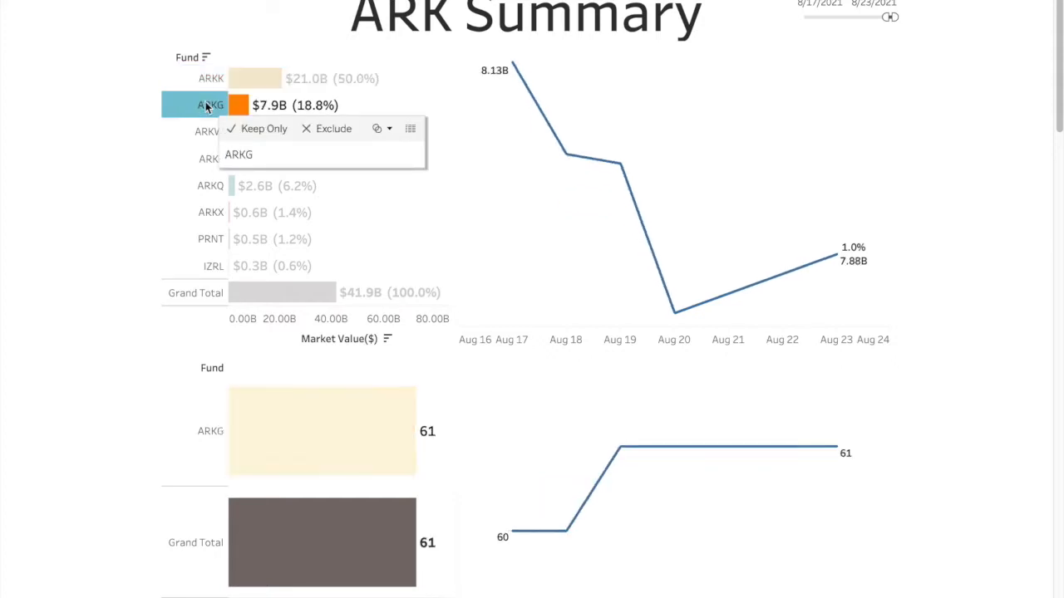
click(208, 131)
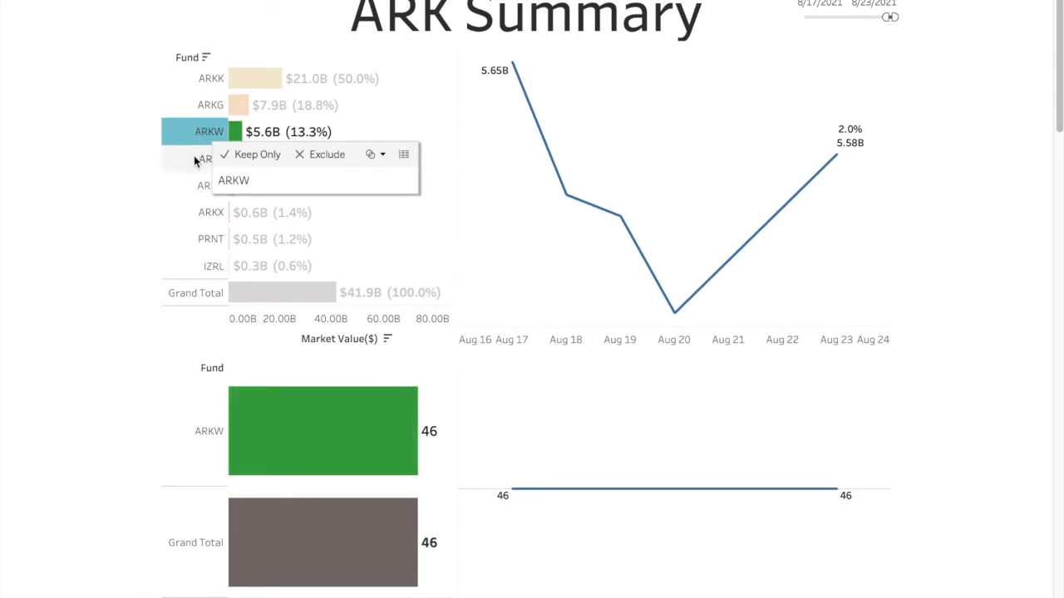
mouse_move(200, 166)
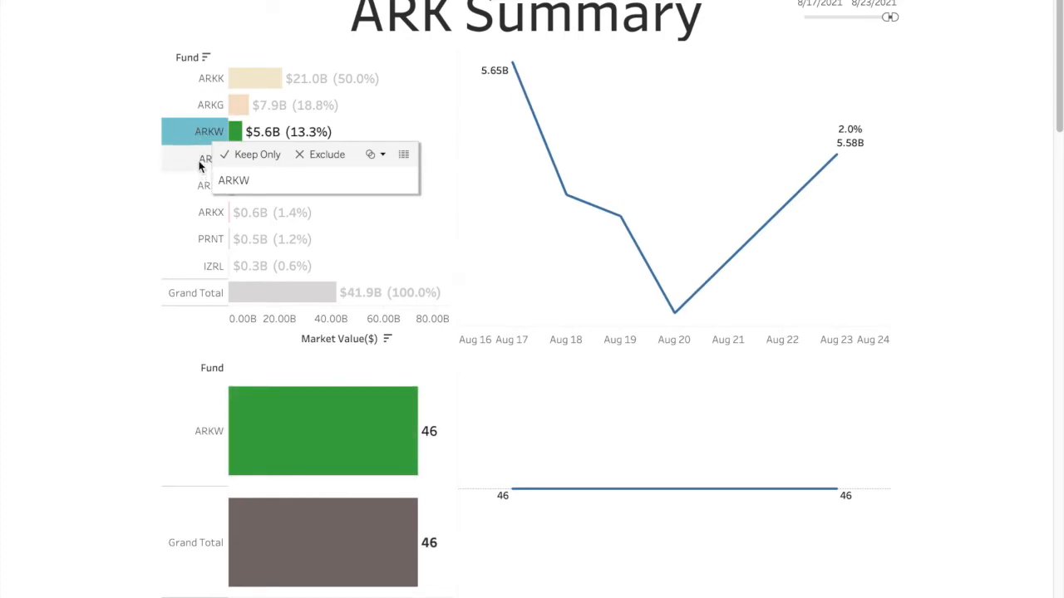
click(210, 158)
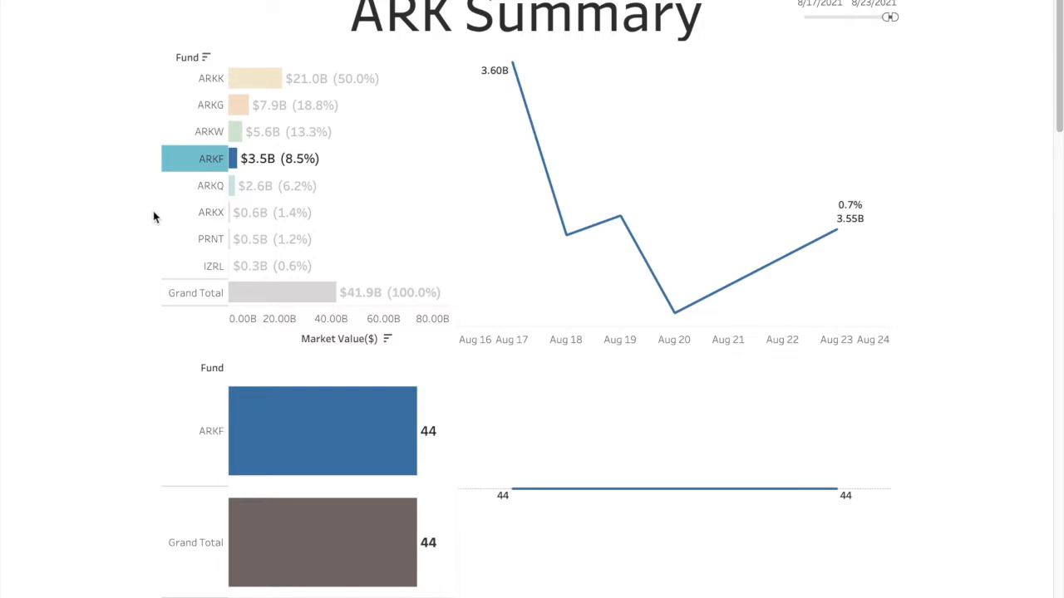
click(210, 186)
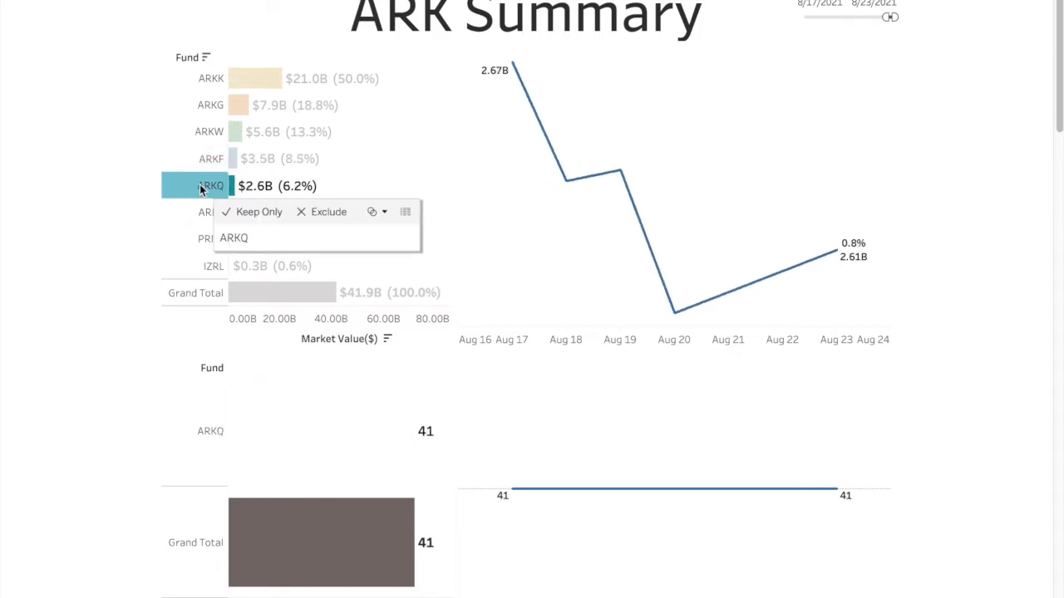
click(208, 212)
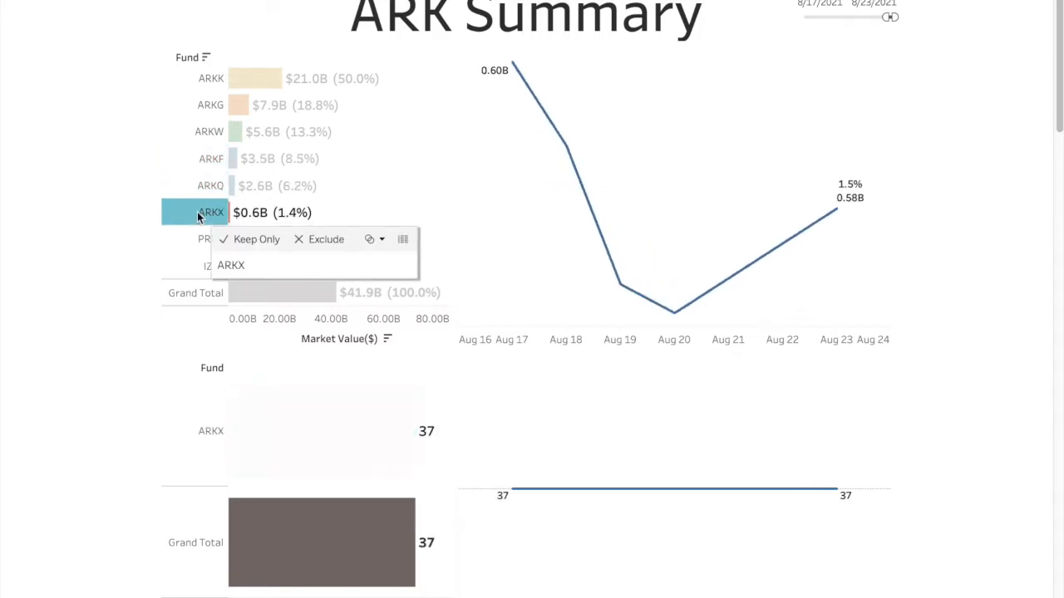
click(211, 239)
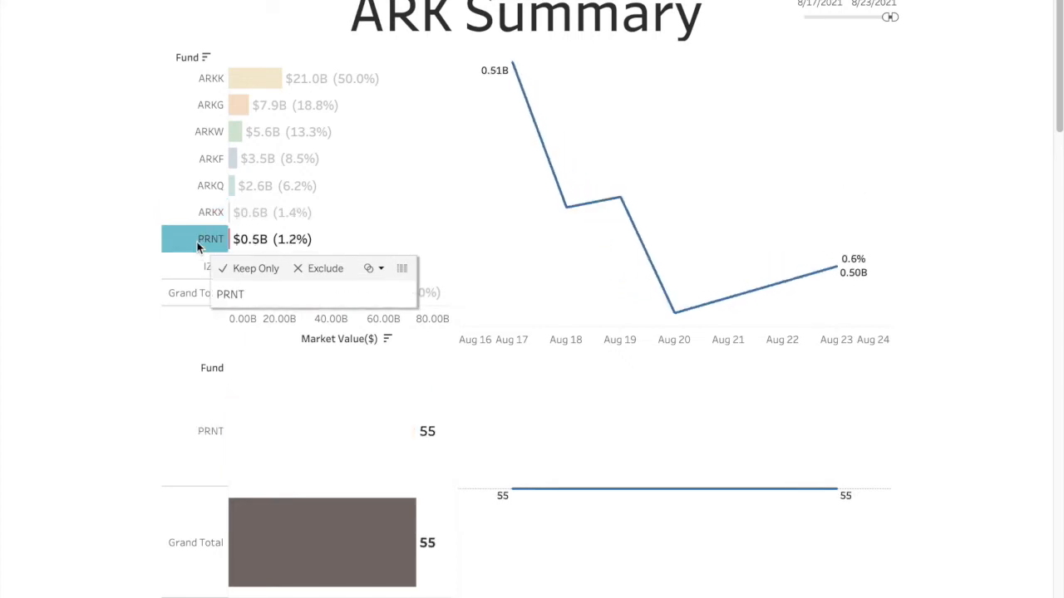
click(195, 266)
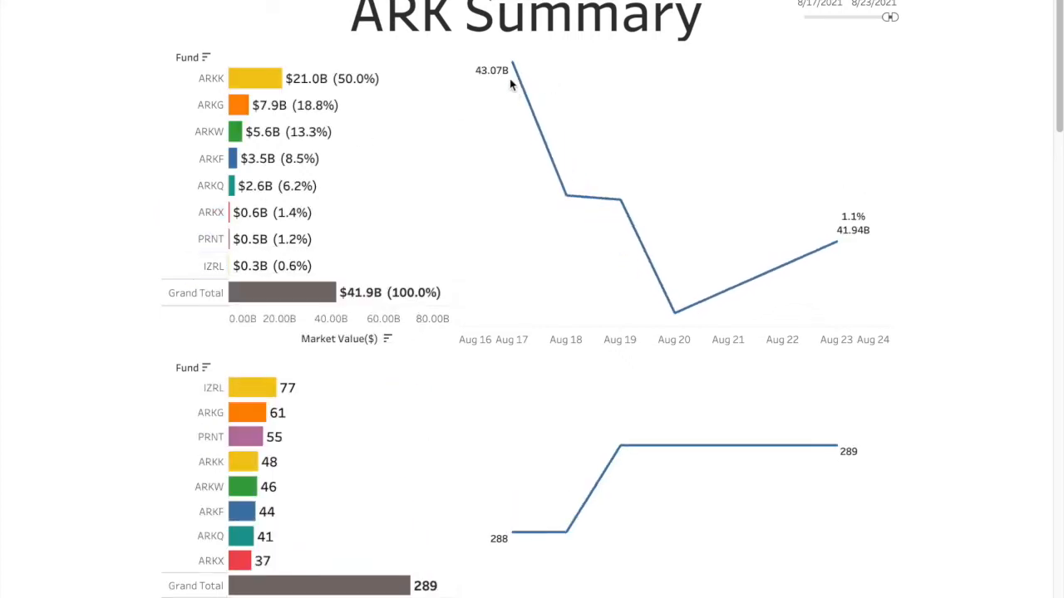
mouse_move(251, 412)
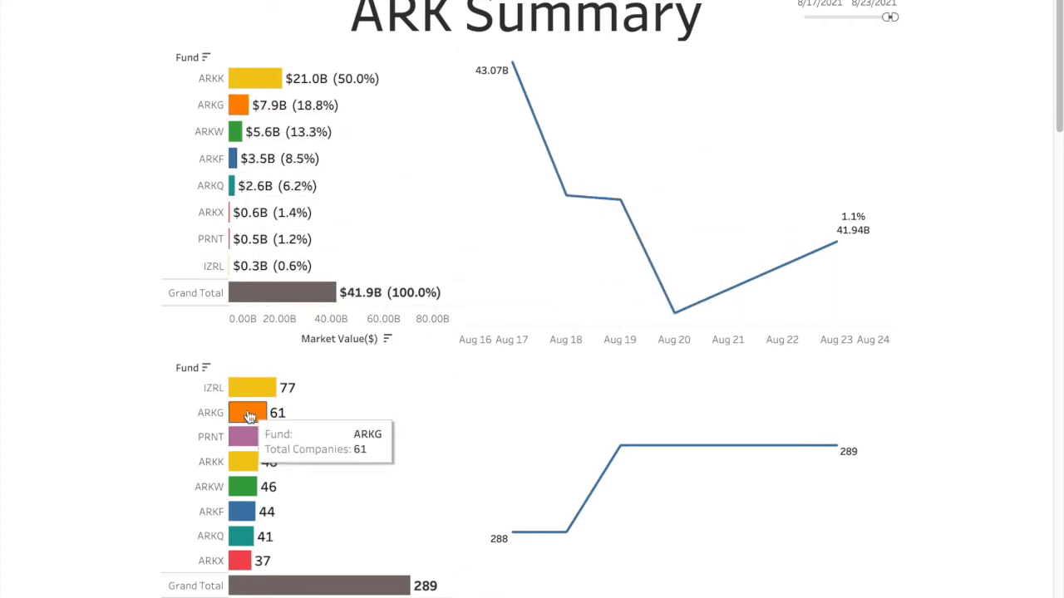
mouse_move(316, 539)
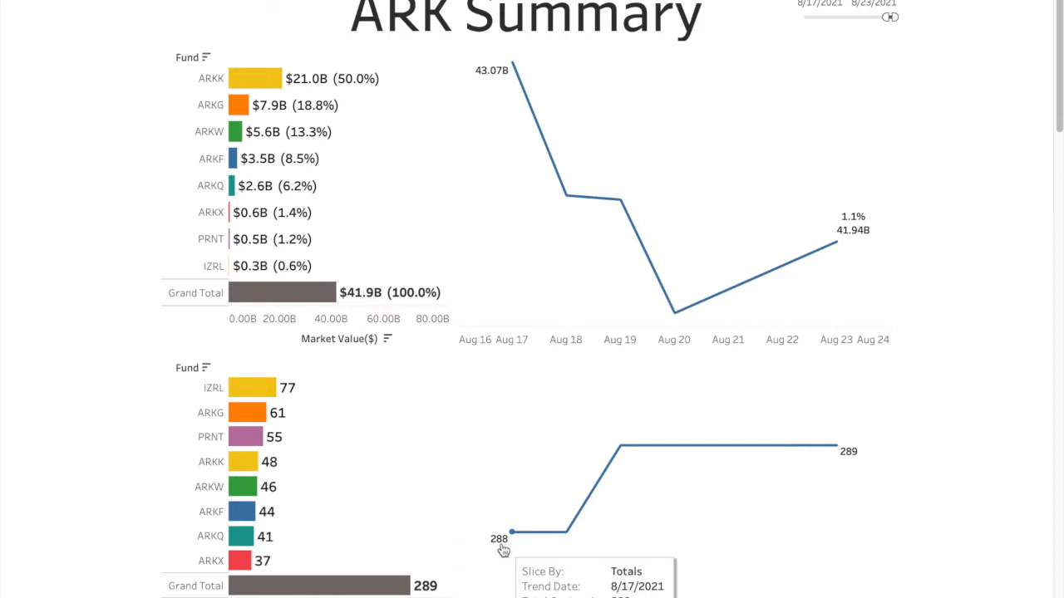
mouse_move(779, 461)
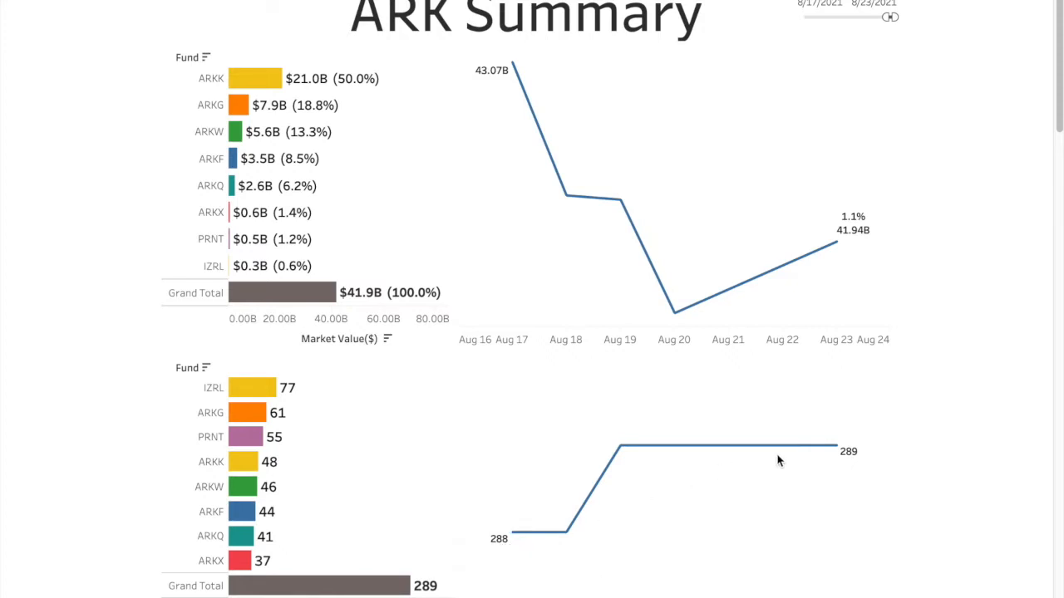
mouse_move(536, 496)
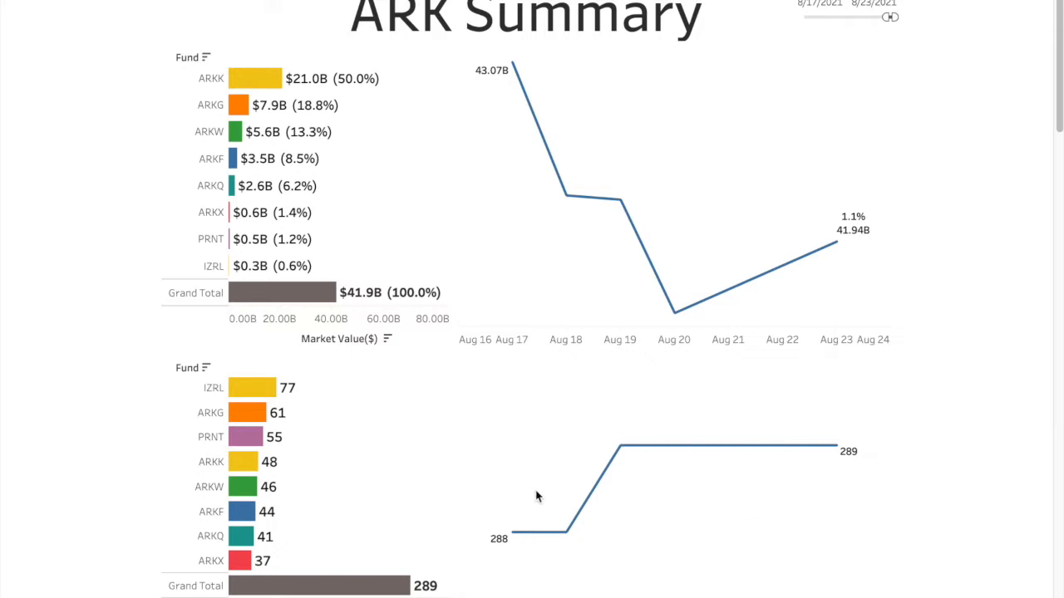
mouse_move(254, 388)
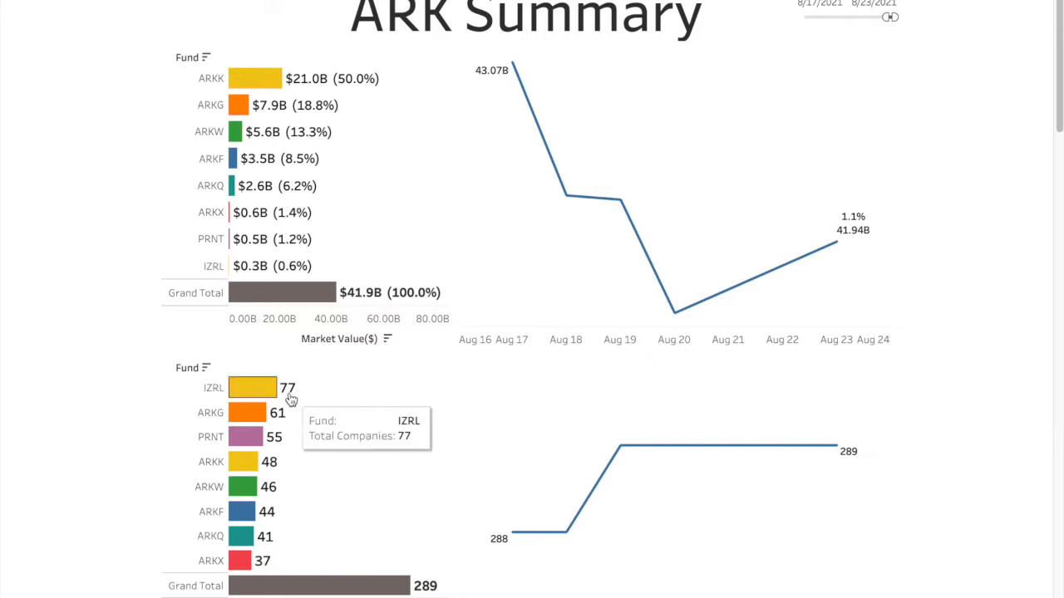
mouse_move(279, 432)
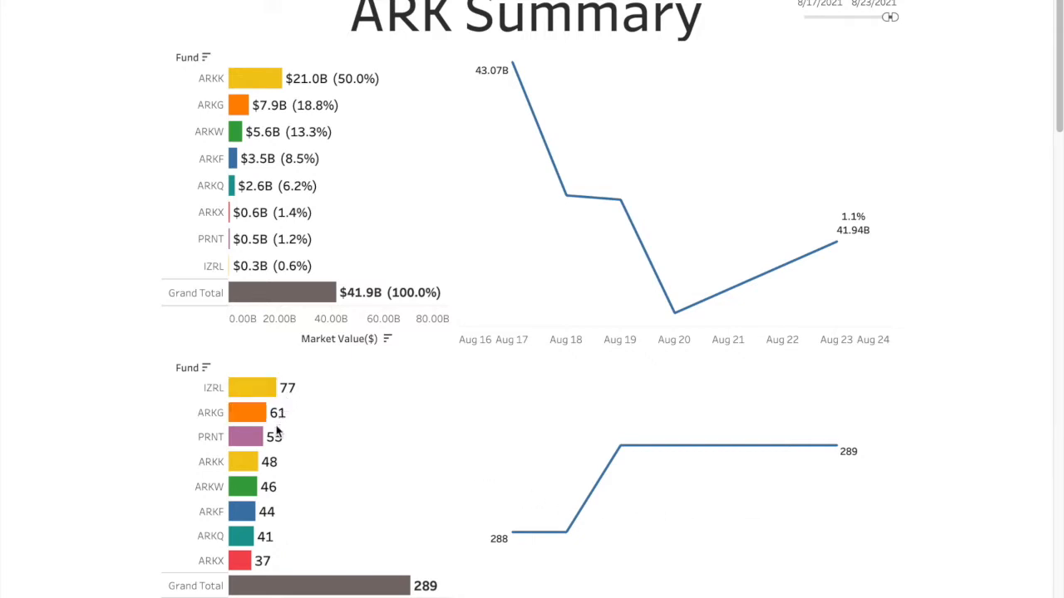
mouse_move(252, 387)
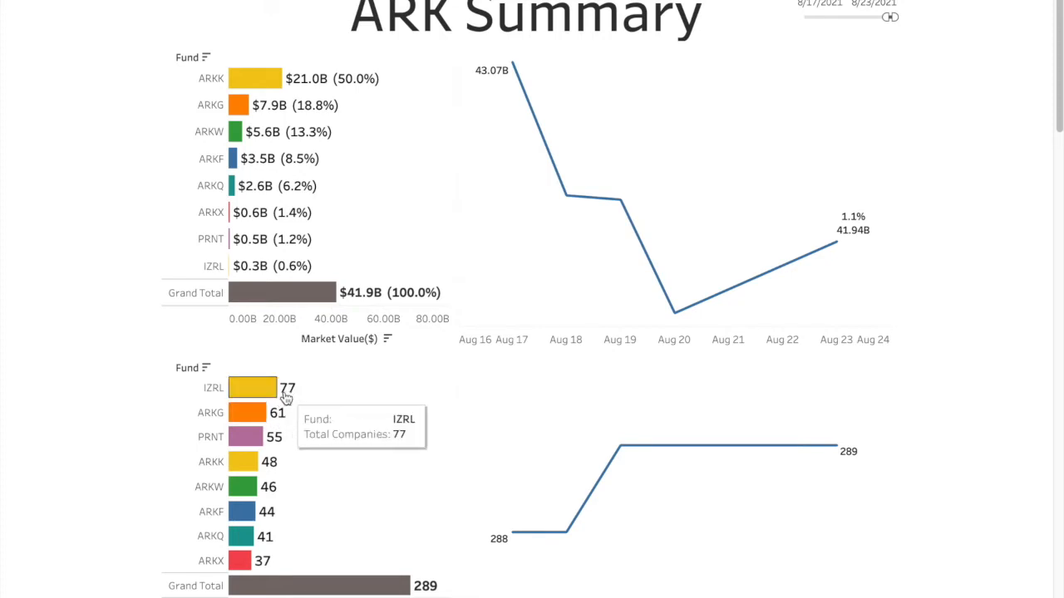
mouse_move(279, 430)
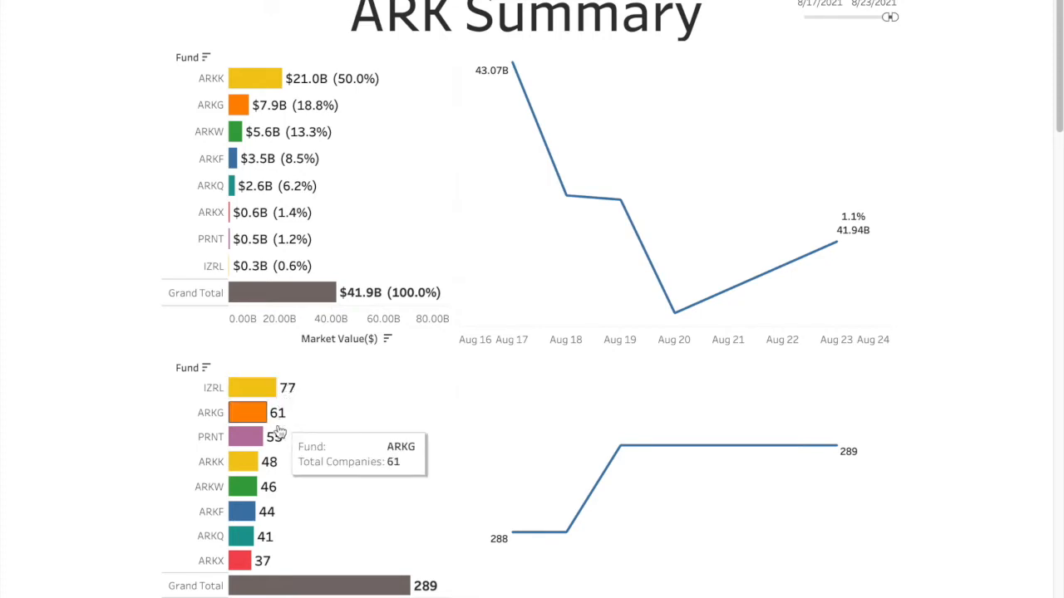
mouse_move(266, 266)
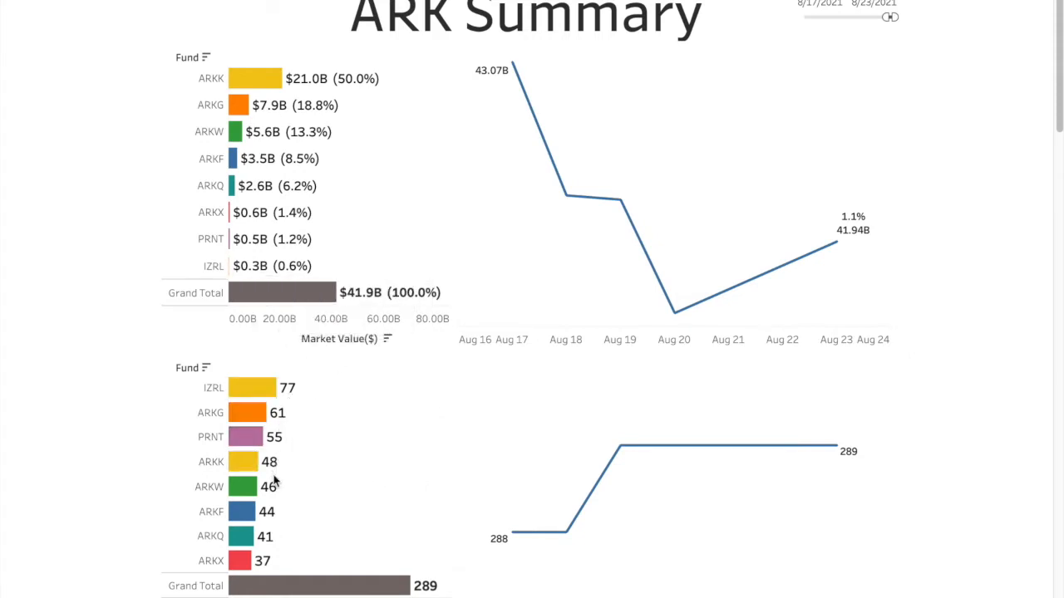
mouse_move(257, 412)
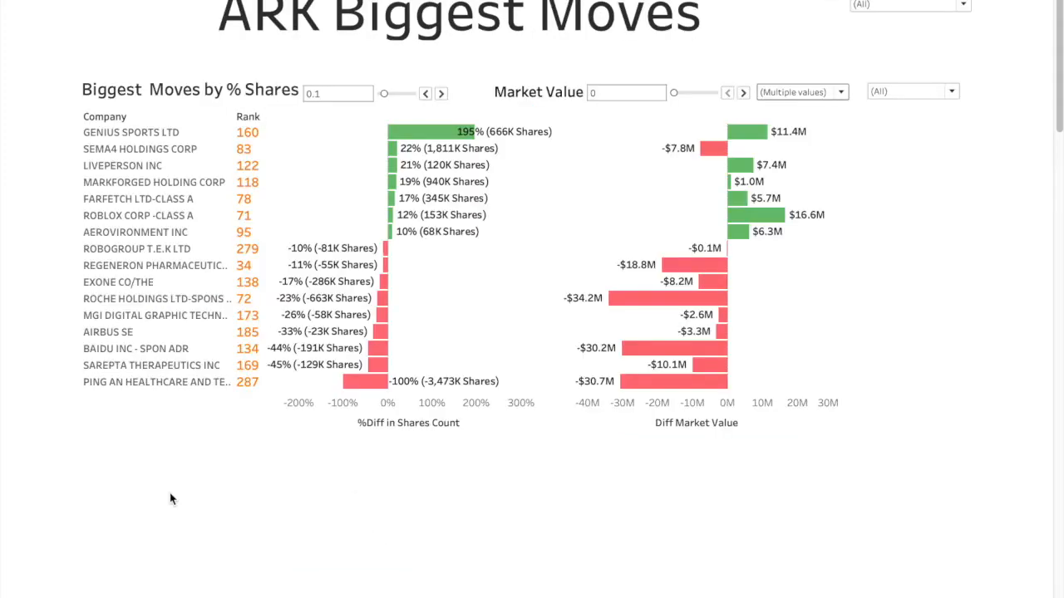
mouse_move(291, 115)
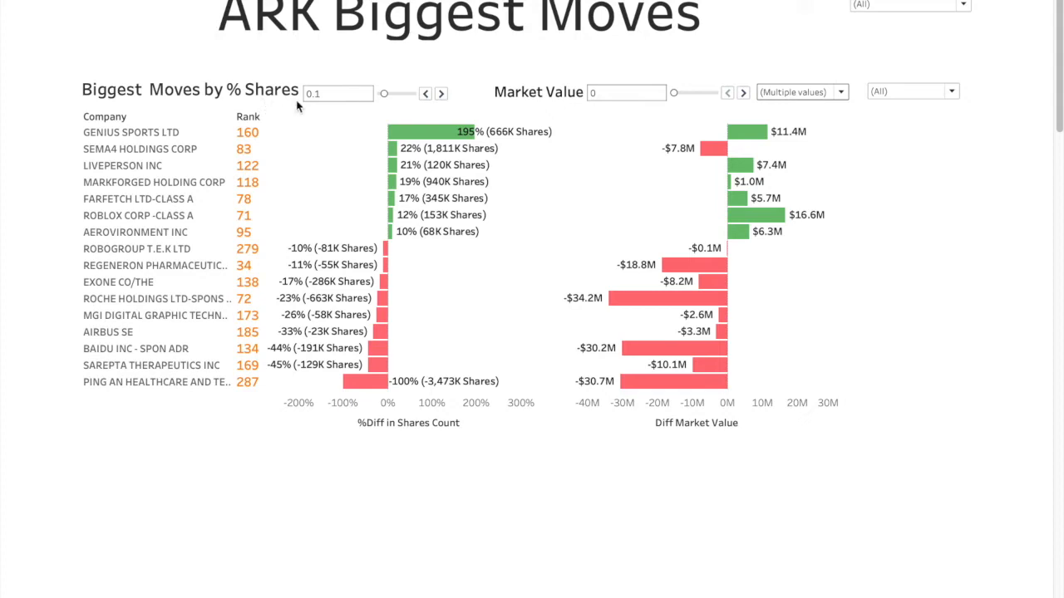
mouse_move(306, 110)
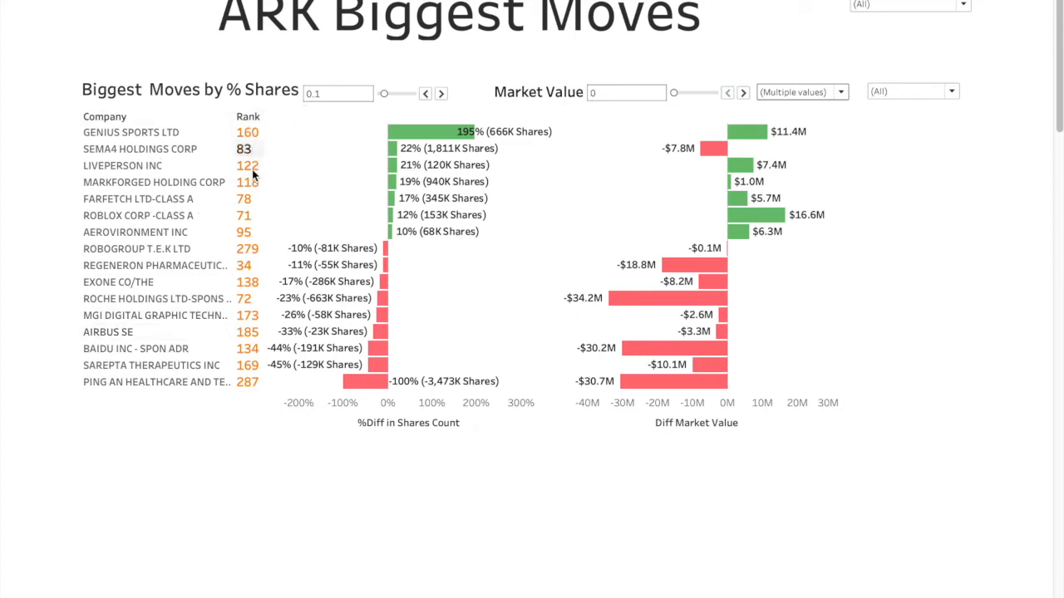
mouse_move(292, 178)
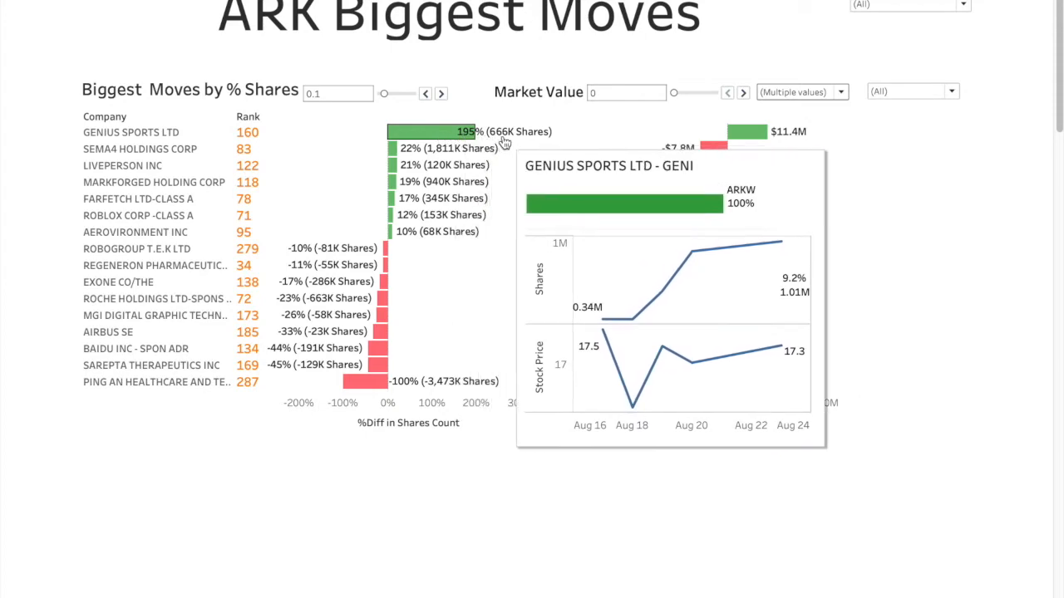
mouse_move(573, 130)
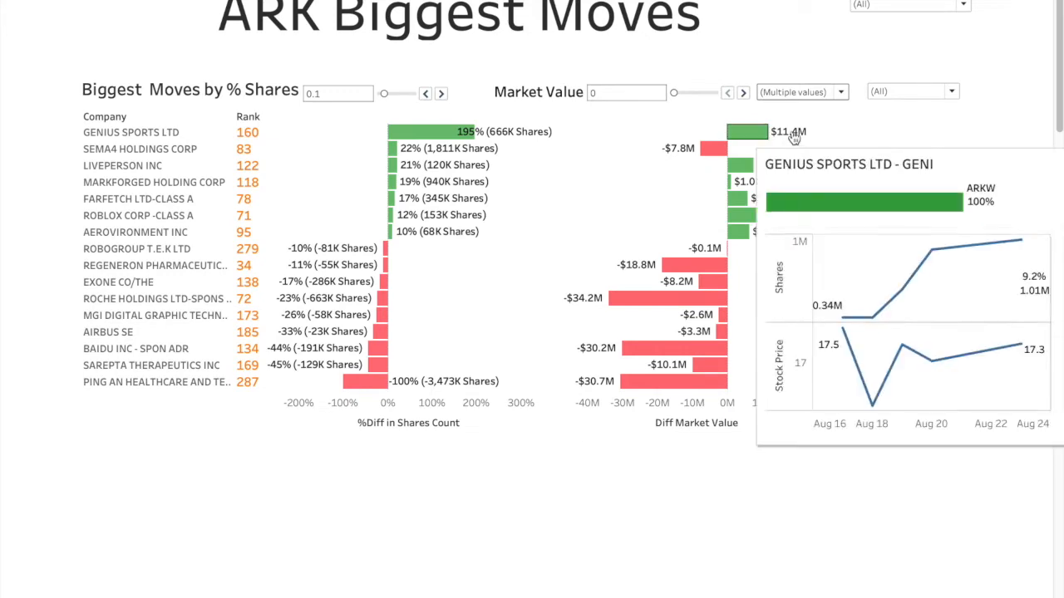
mouse_move(792, 142)
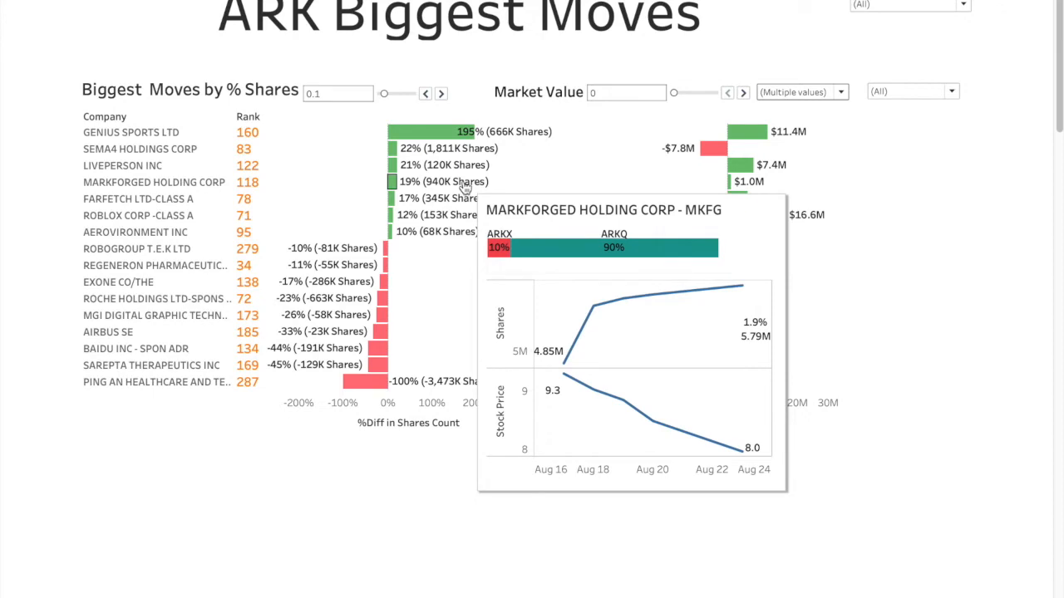
mouse_move(457, 198)
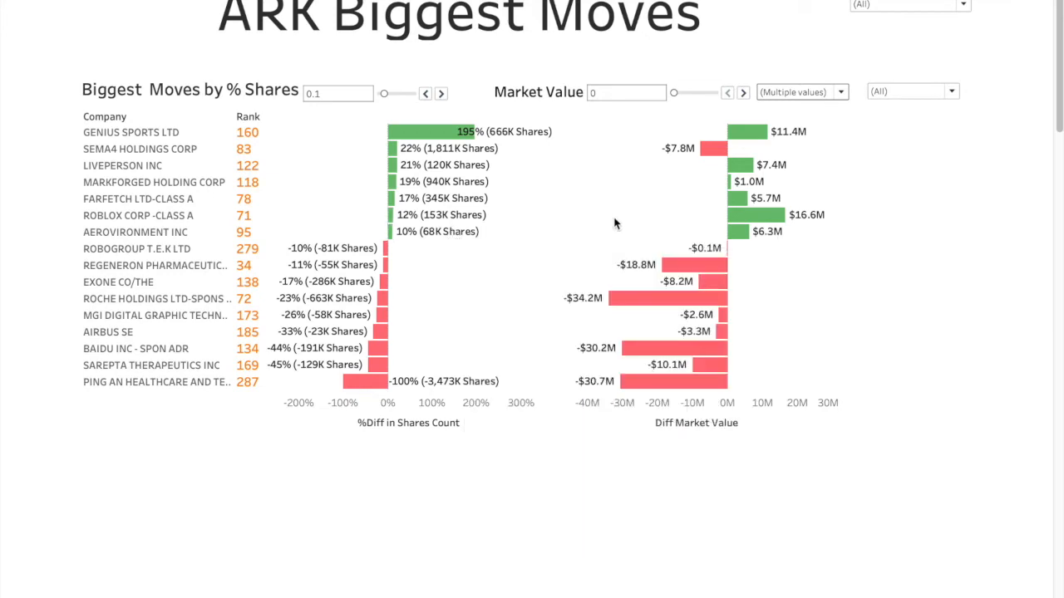
mouse_move(755, 215)
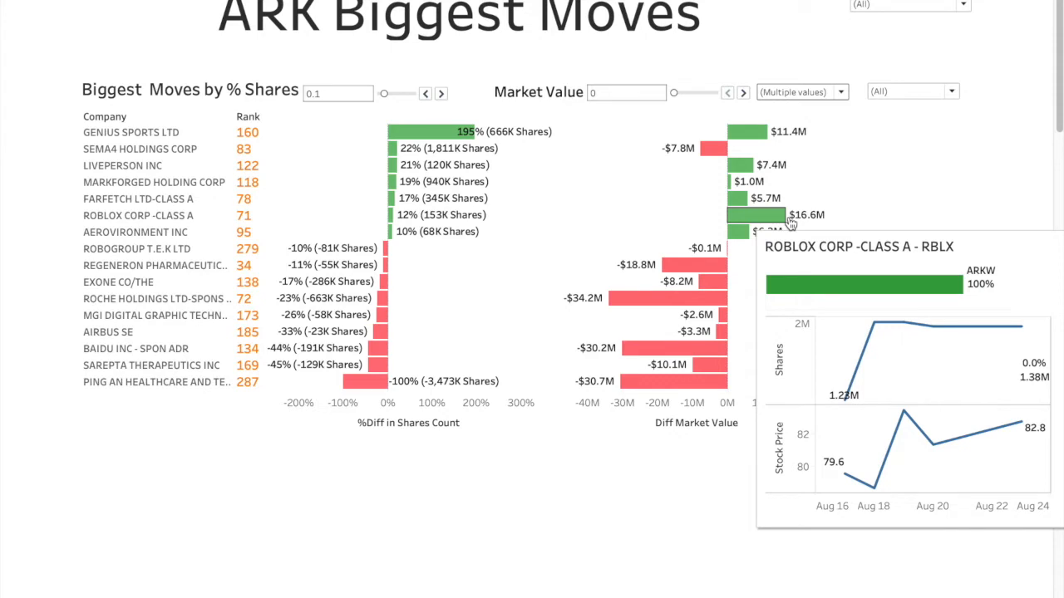
mouse_move(372, 389)
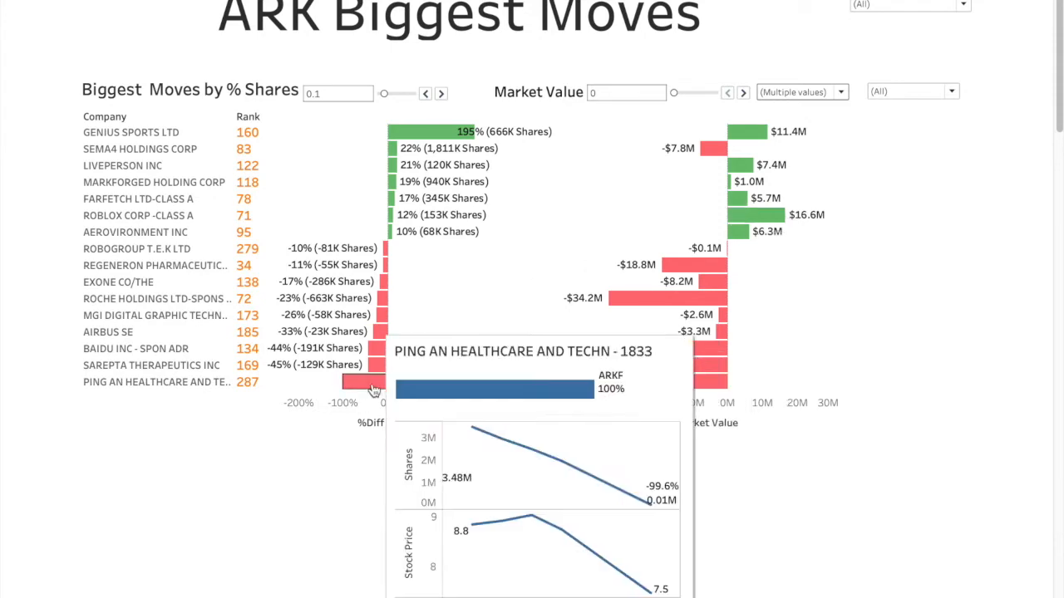
mouse_move(403, 387)
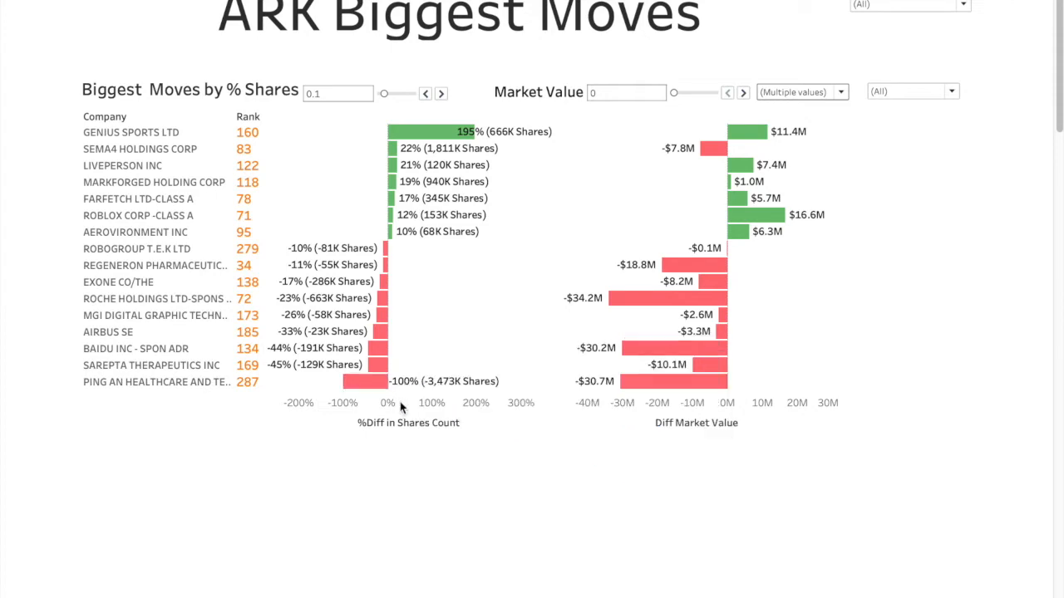
mouse_move(245, 390)
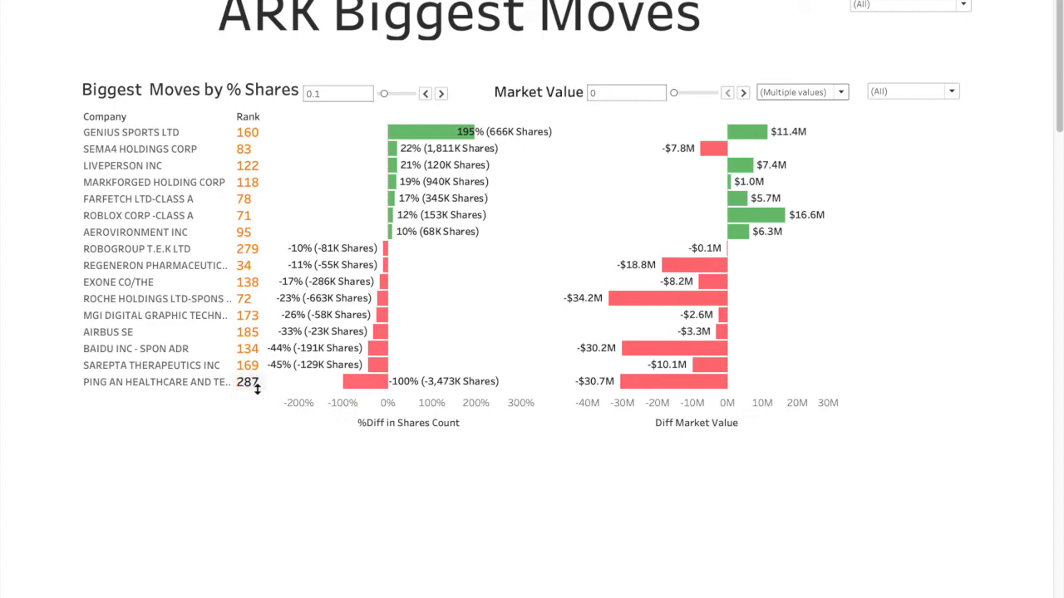
mouse_move(621, 382)
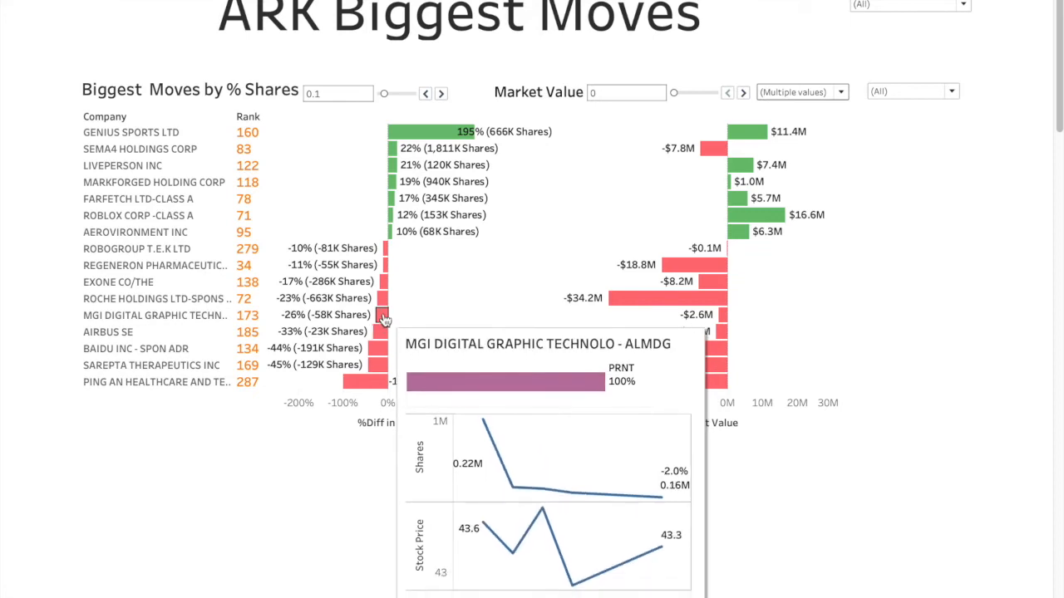
mouse_move(382, 299)
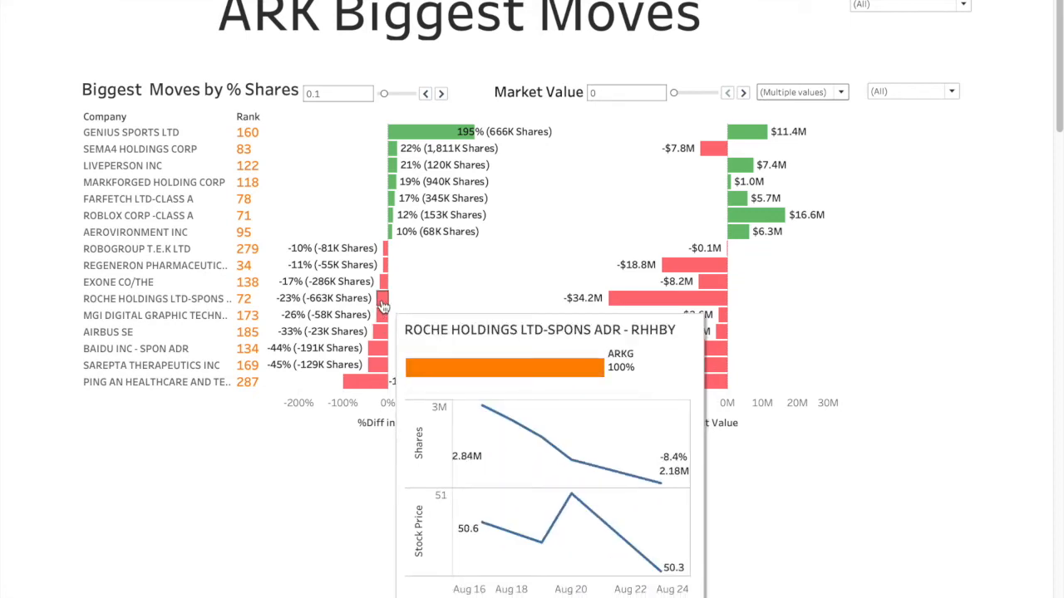
mouse_move(380, 281)
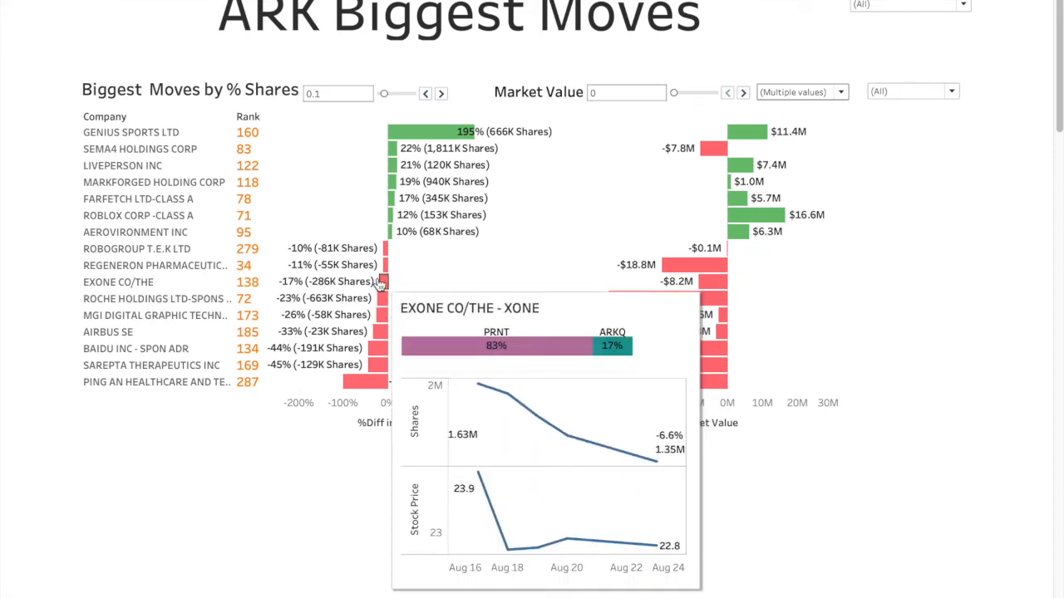
mouse_move(382, 264)
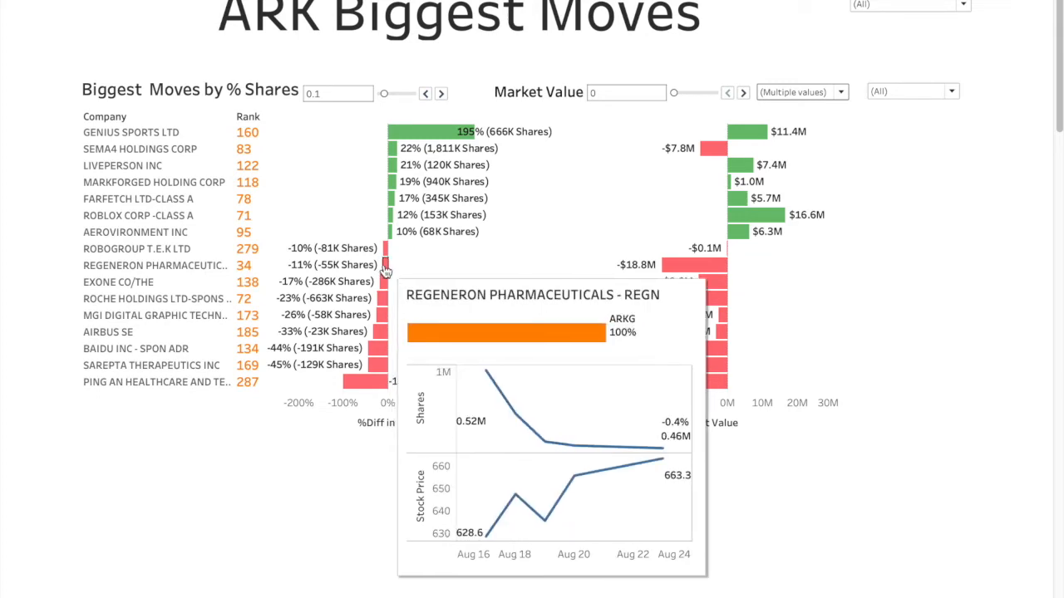
mouse_move(386, 249)
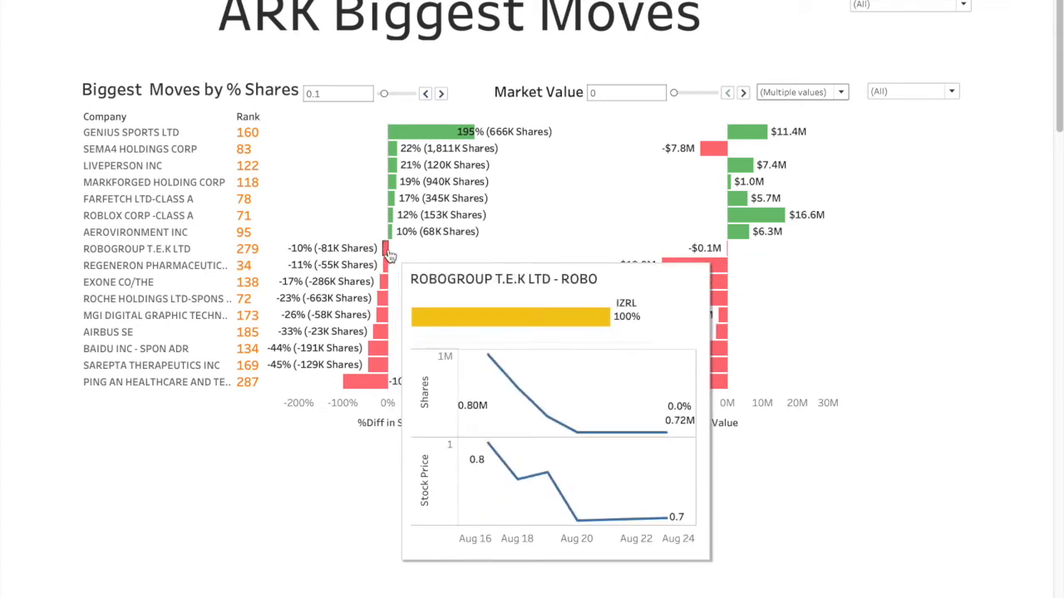
mouse_move(577, 379)
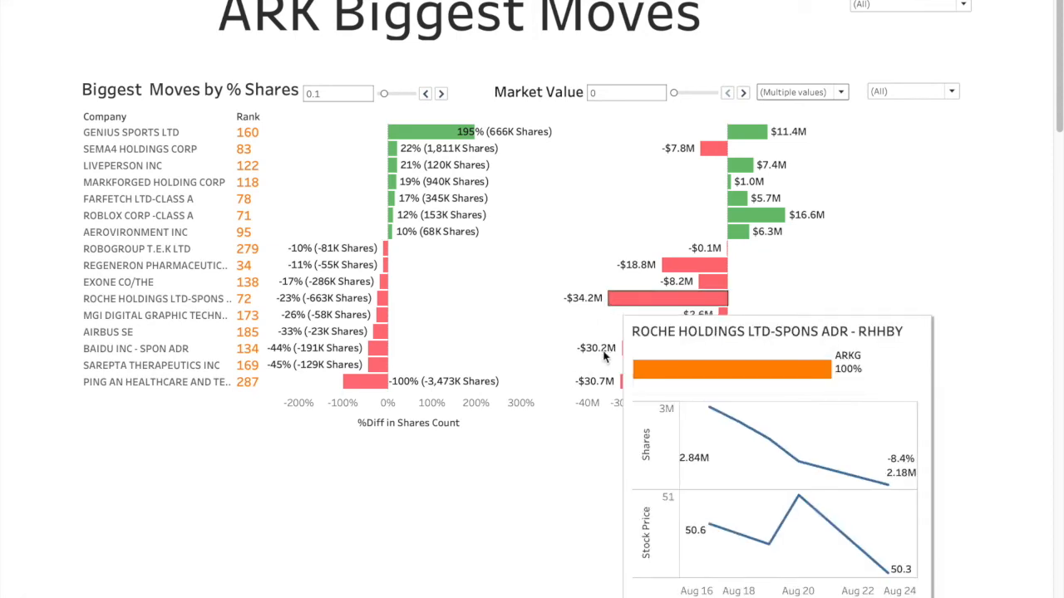
mouse_move(619, 357)
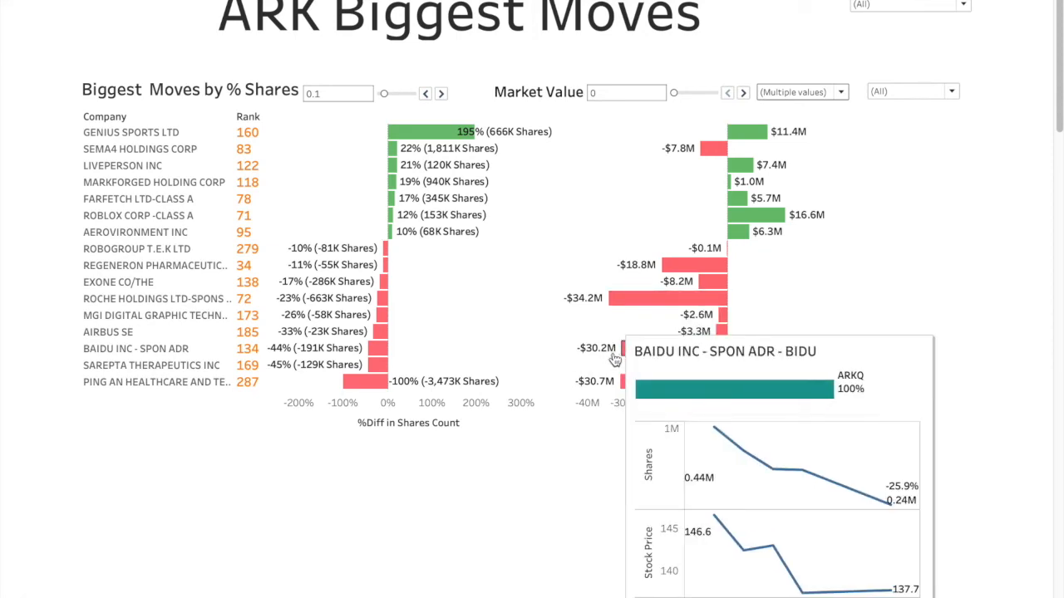
mouse_move(625, 389)
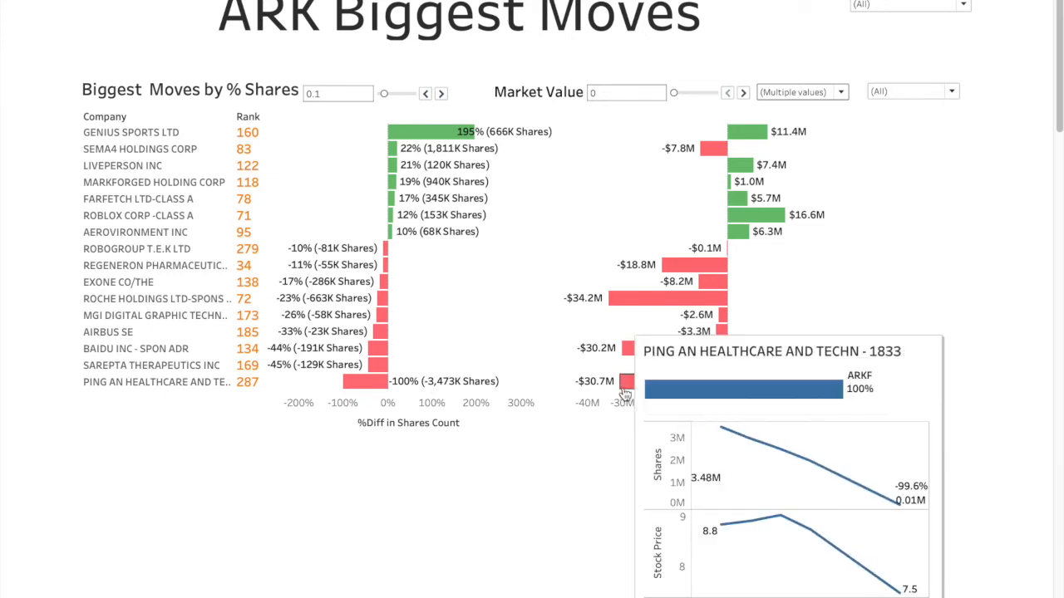
mouse_move(561, 303)
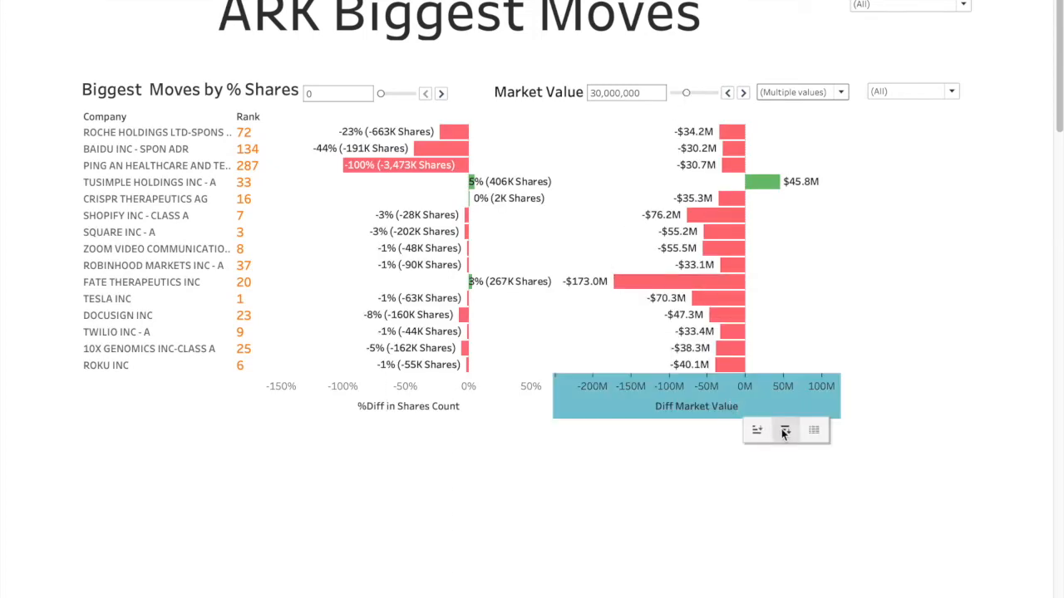
click(785, 429)
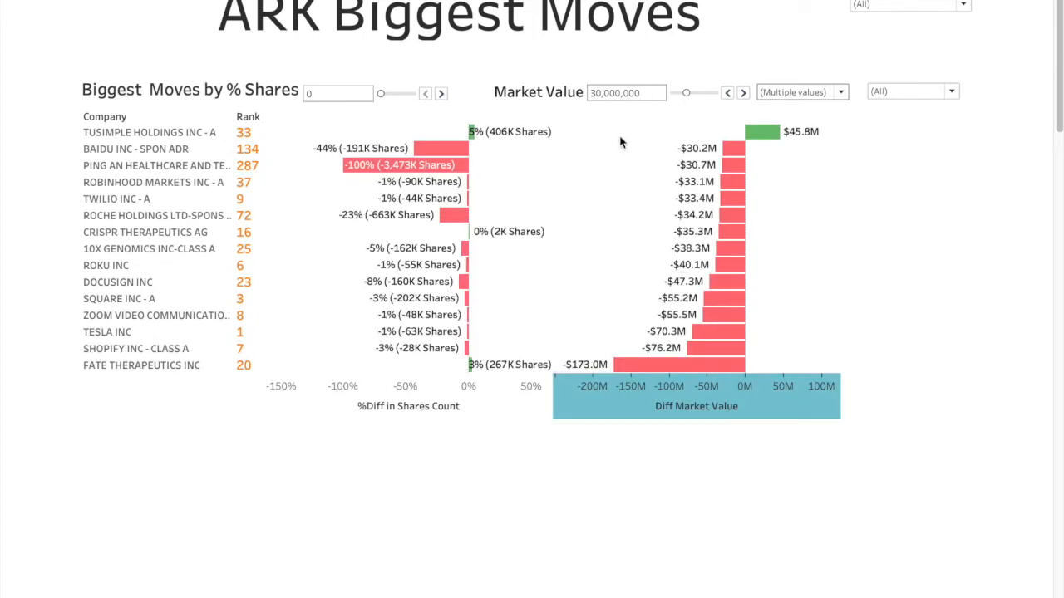
mouse_move(802, 231)
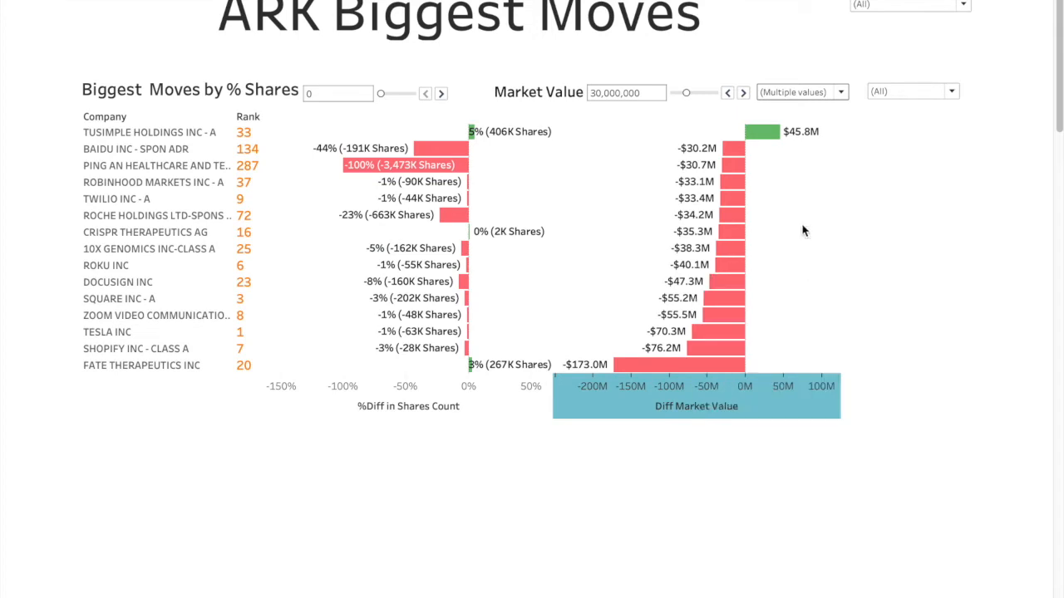
mouse_move(786, 251)
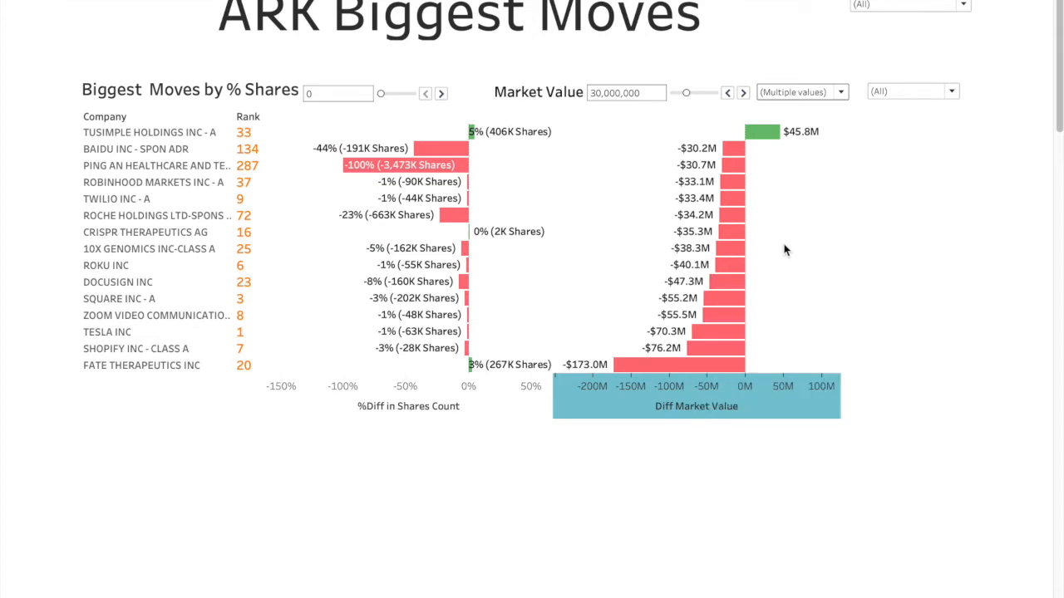
mouse_move(727, 315)
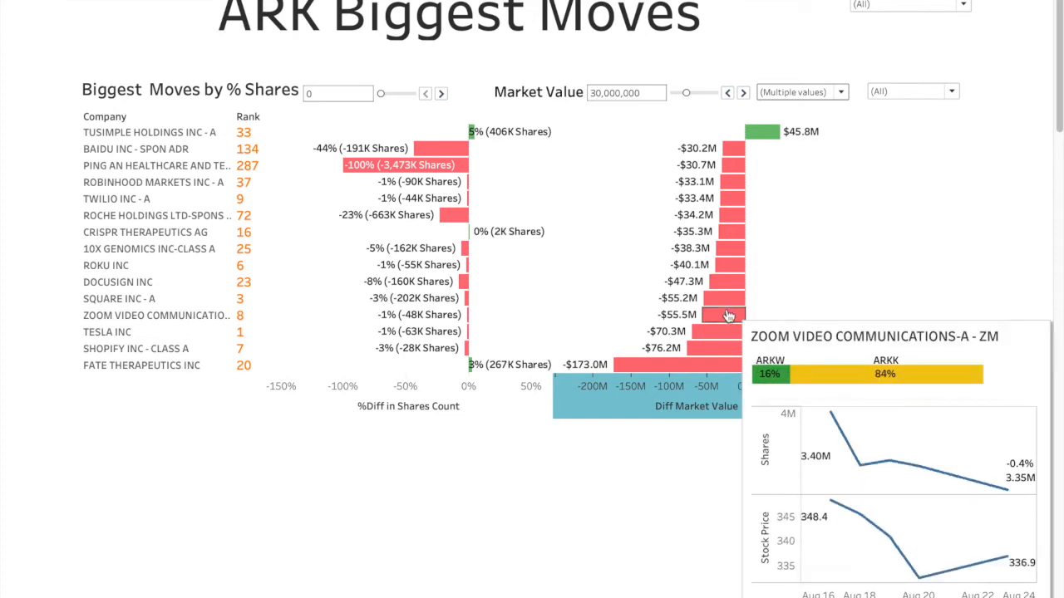
mouse_move(768, 133)
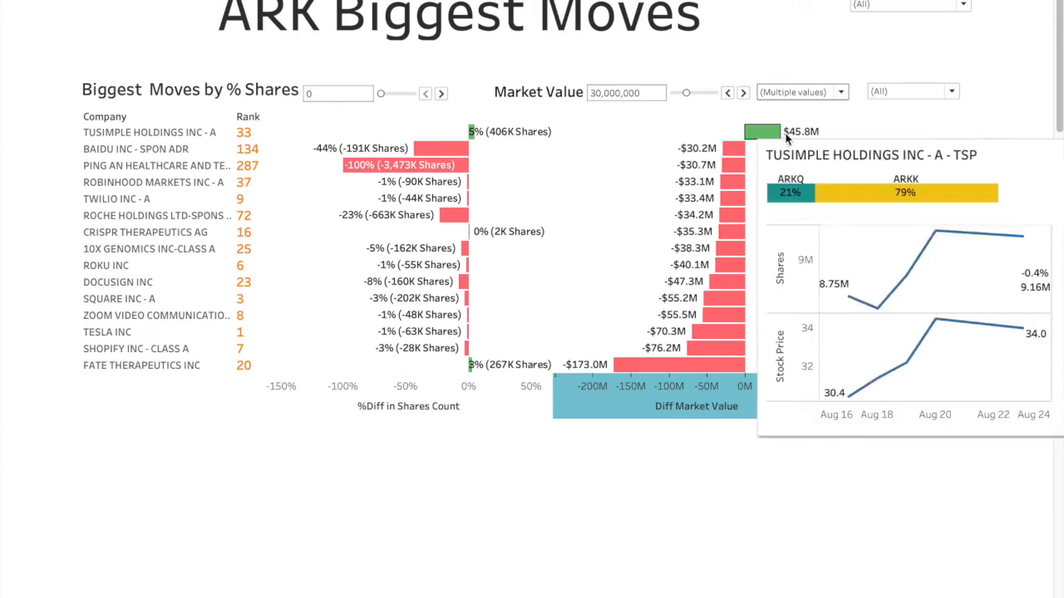
mouse_move(785, 156)
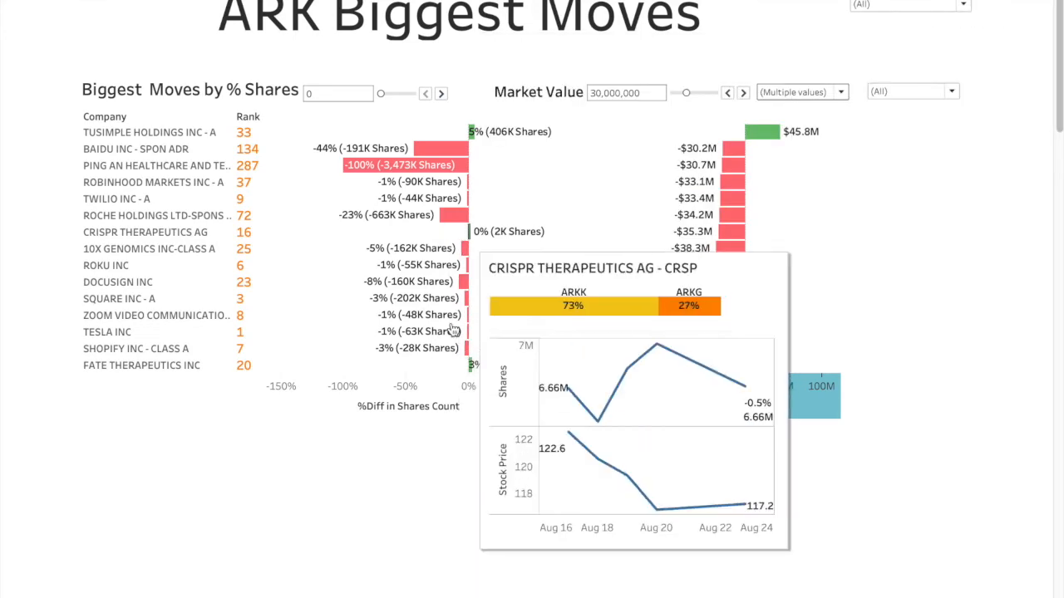
mouse_move(738, 297)
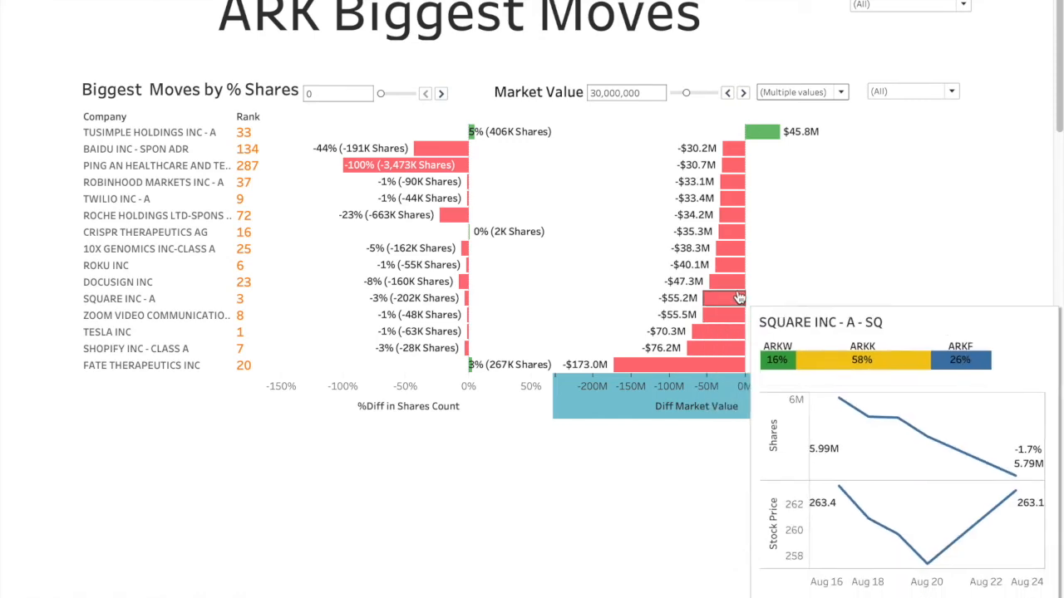
mouse_move(727, 281)
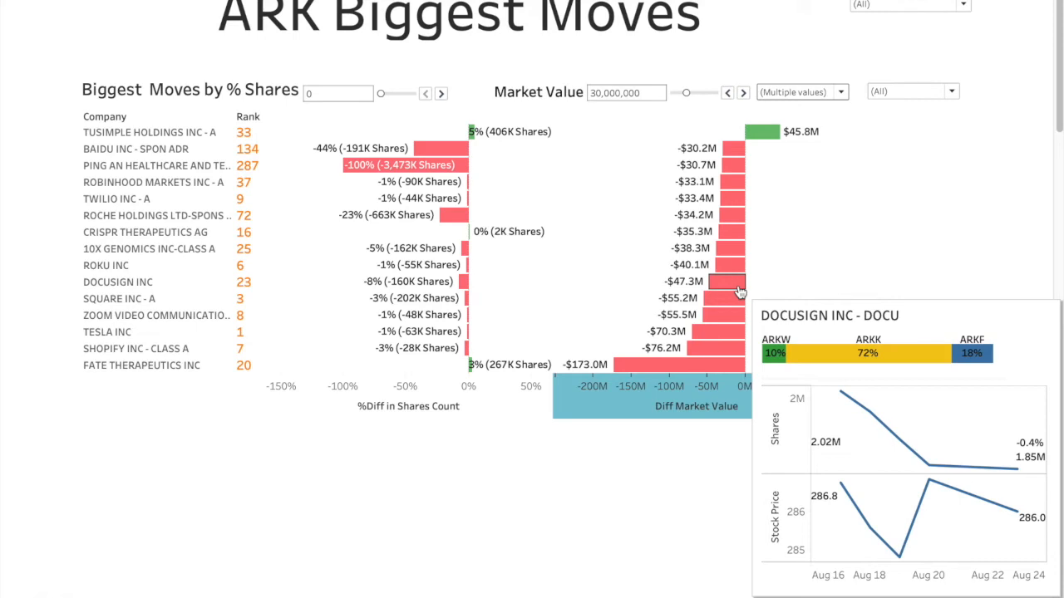
mouse_move(735, 250)
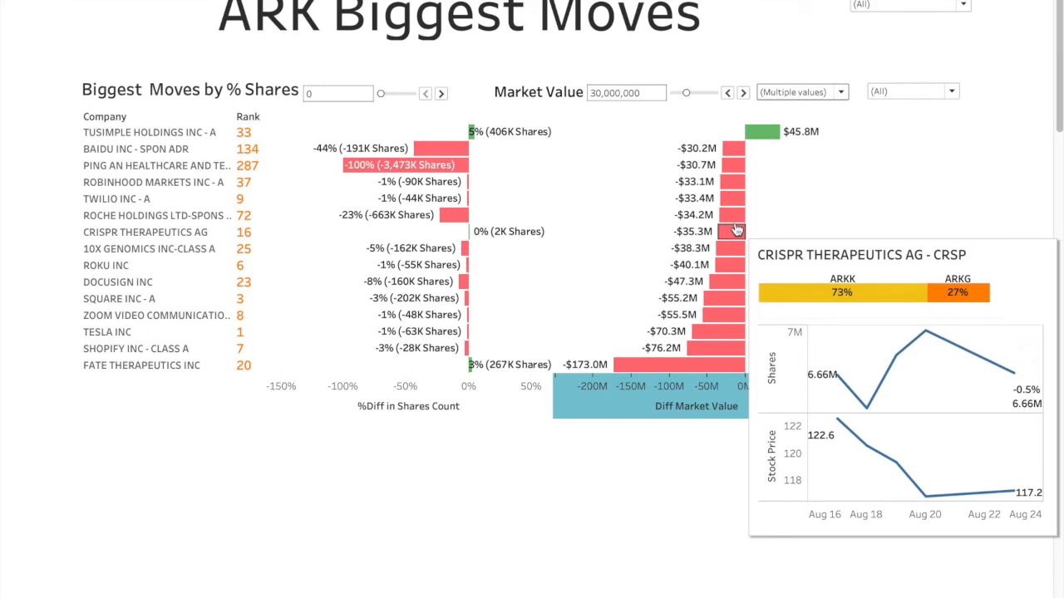
mouse_move(733, 197)
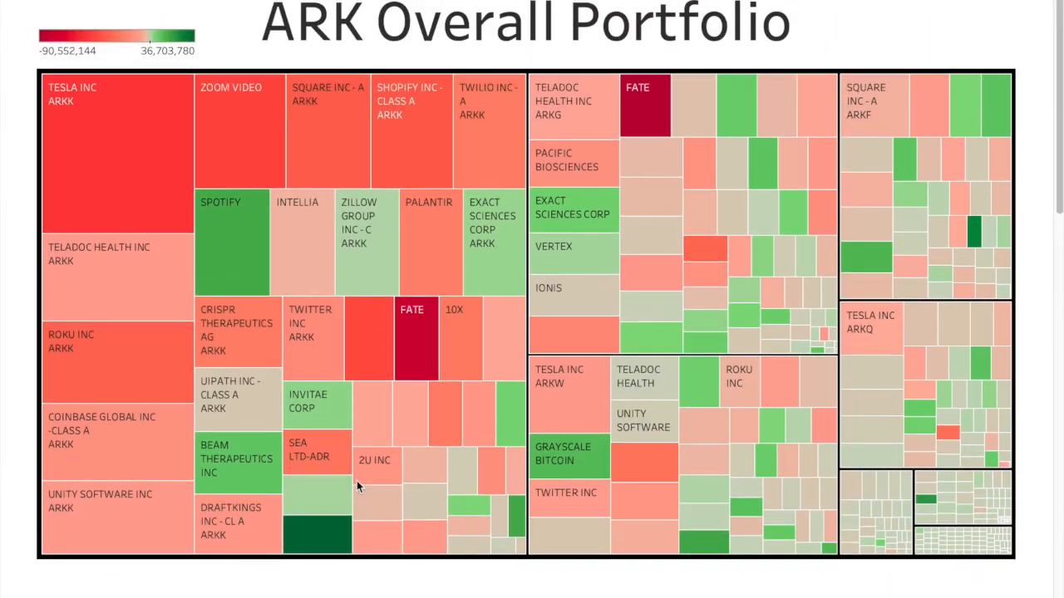
mouse_move(359, 476)
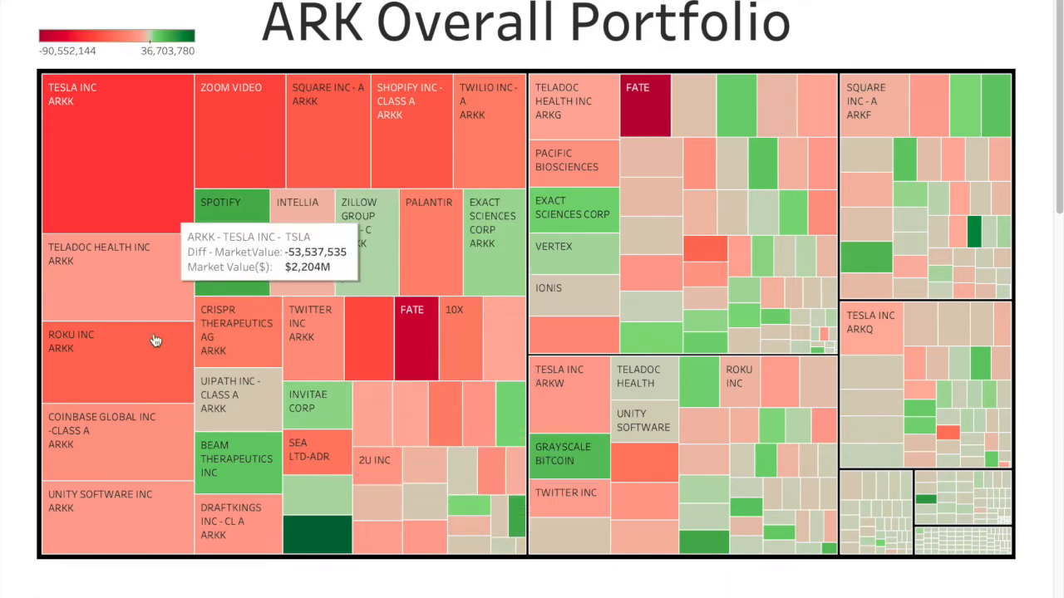
mouse_move(200, 231)
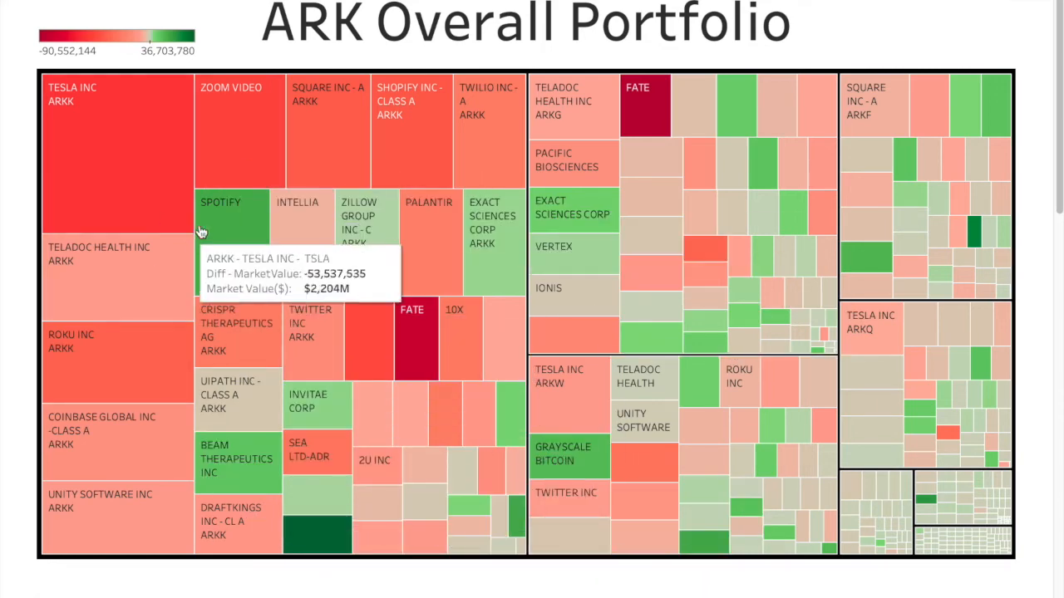
mouse_move(345, 512)
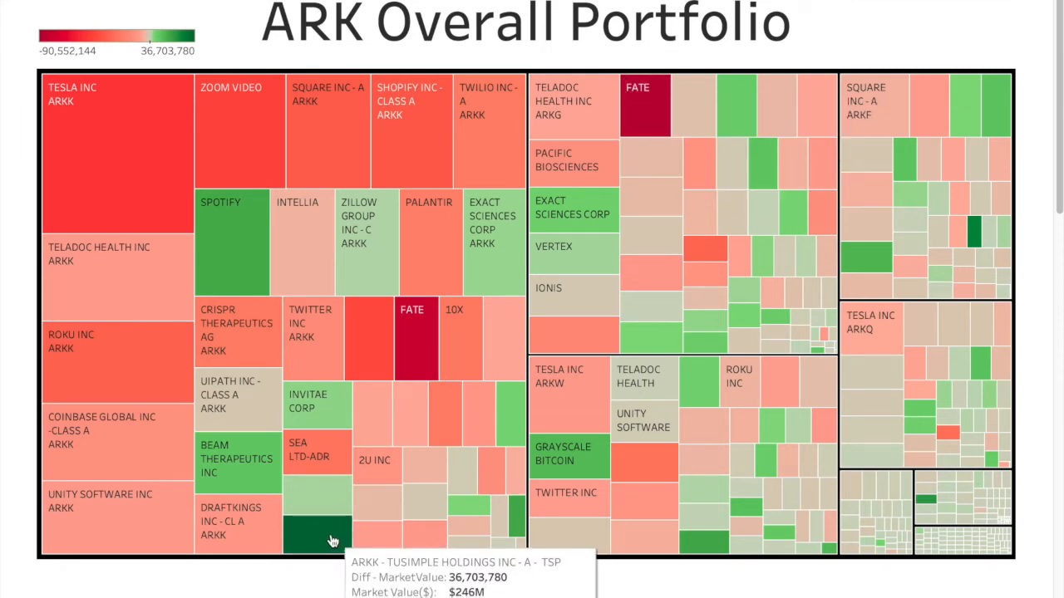
mouse_move(161, 210)
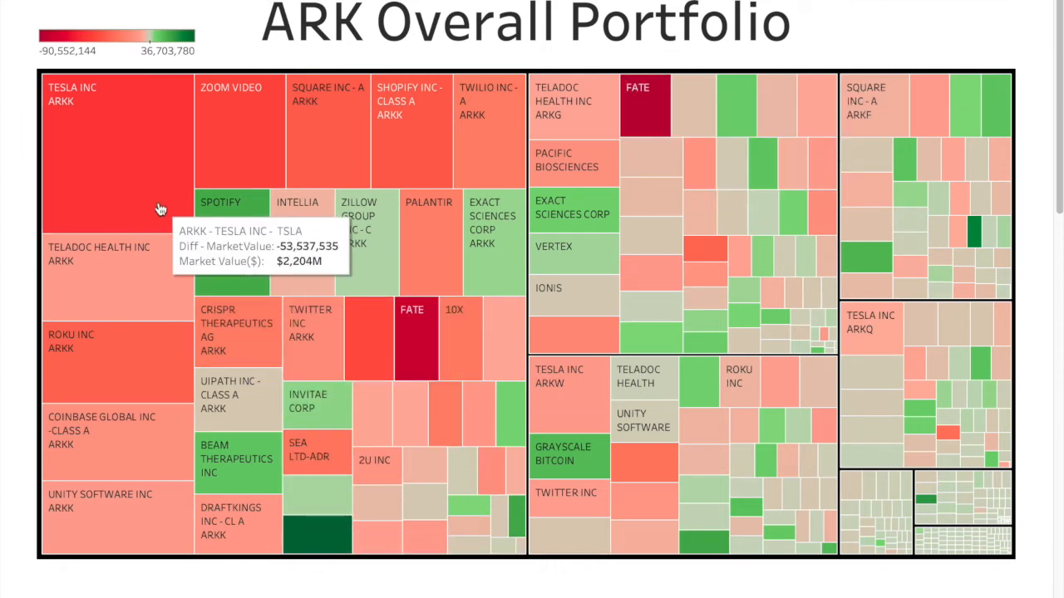
mouse_move(755, 442)
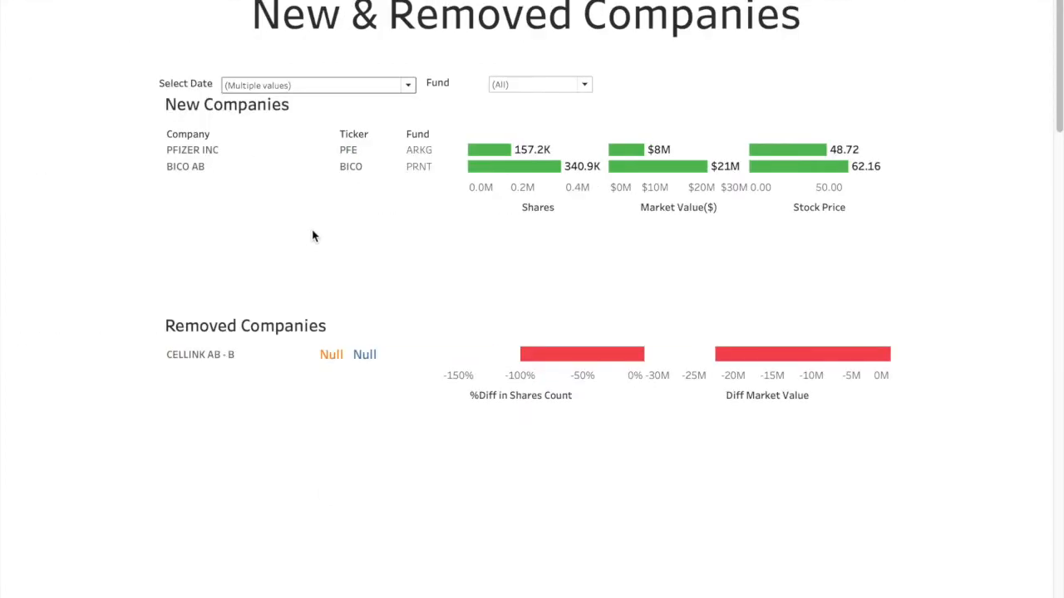
mouse_move(486, 154)
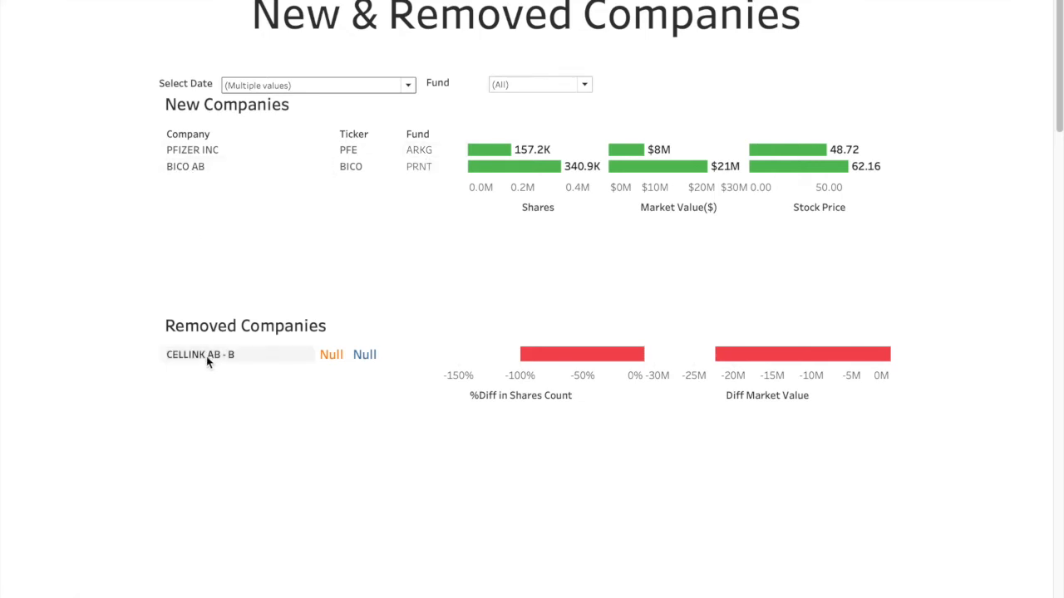
mouse_move(219, 361)
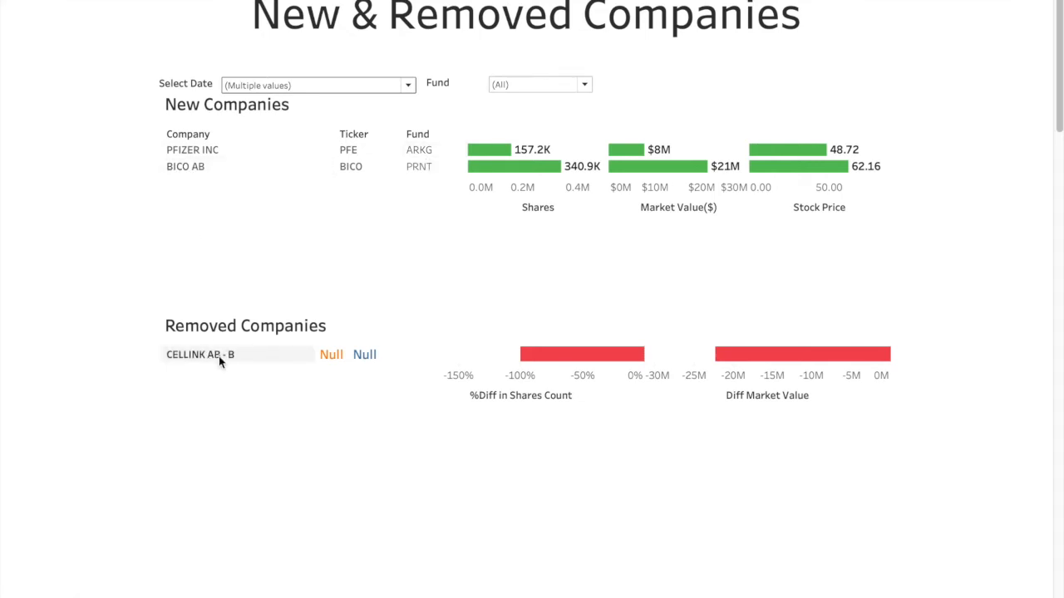
mouse_move(190, 187)
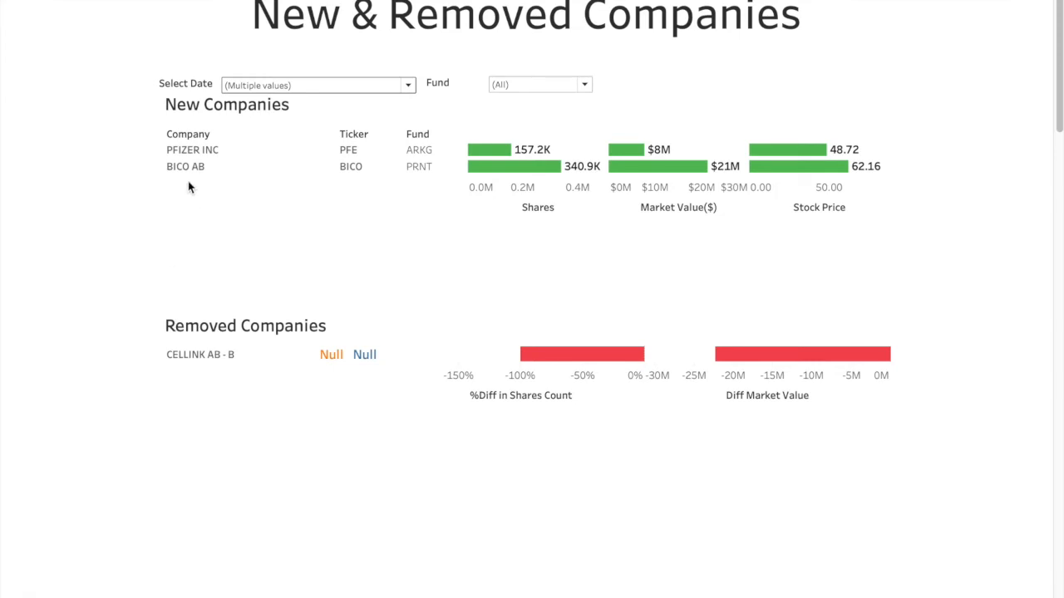
mouse_move(186, 244)
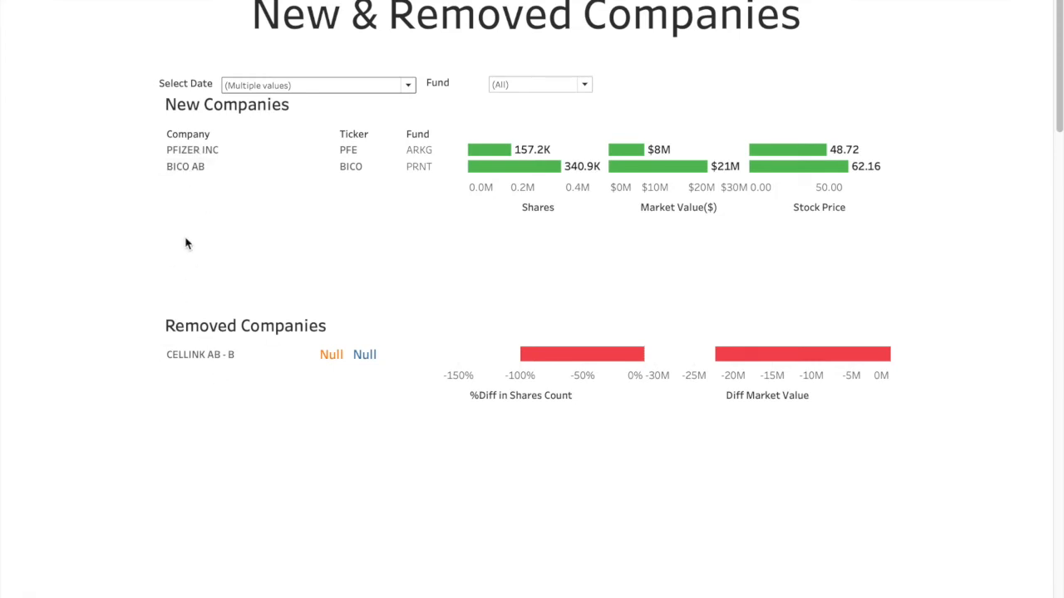
mouse_move(221, 200)
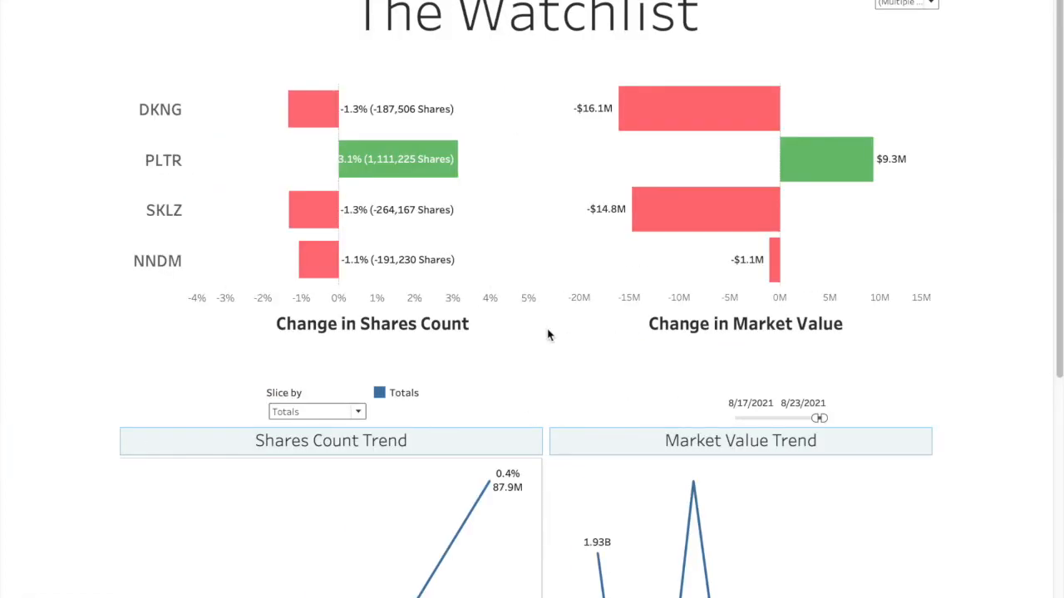
mouse_move(194, 115)
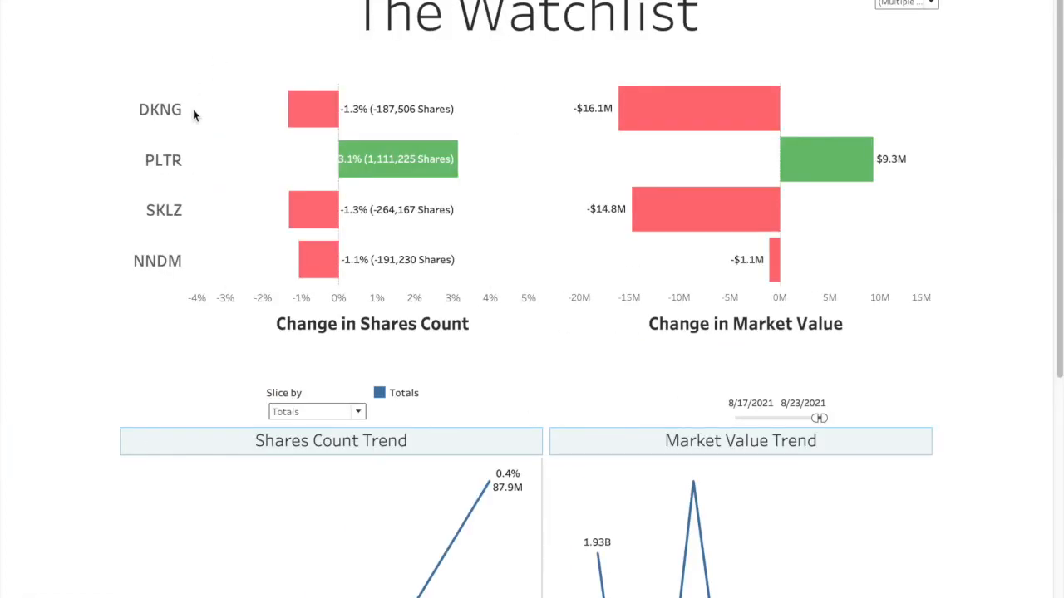
mouse_move(204, 152)
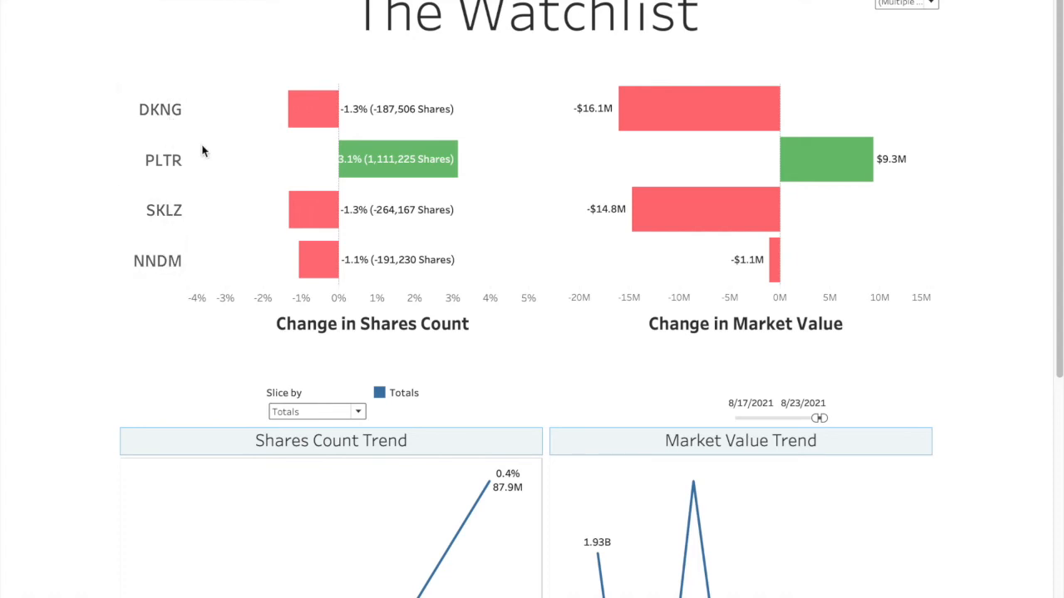
mouse_move(197, 127)
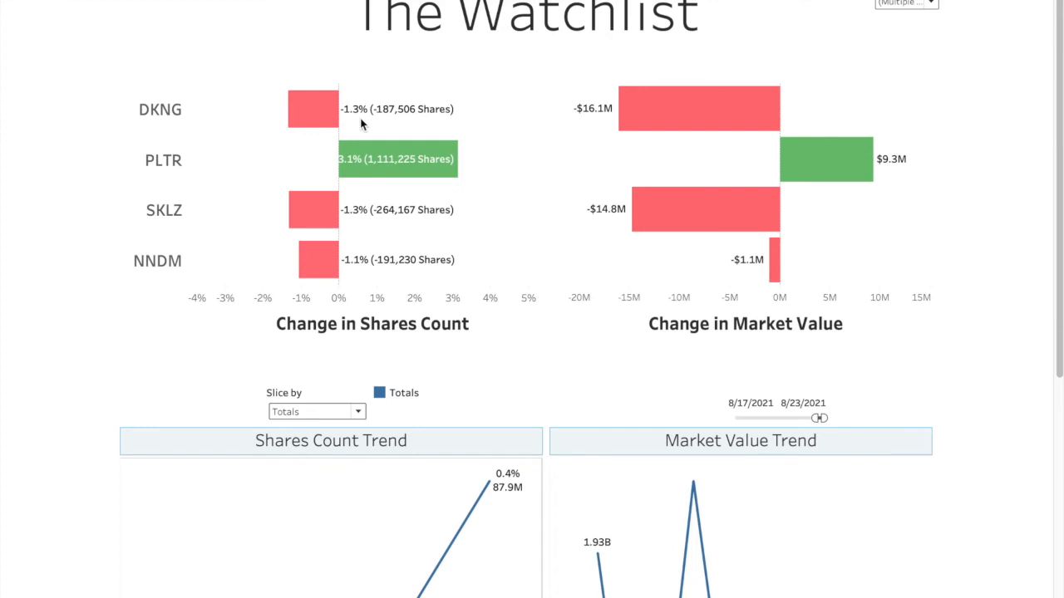
mouse_move(383, 121)
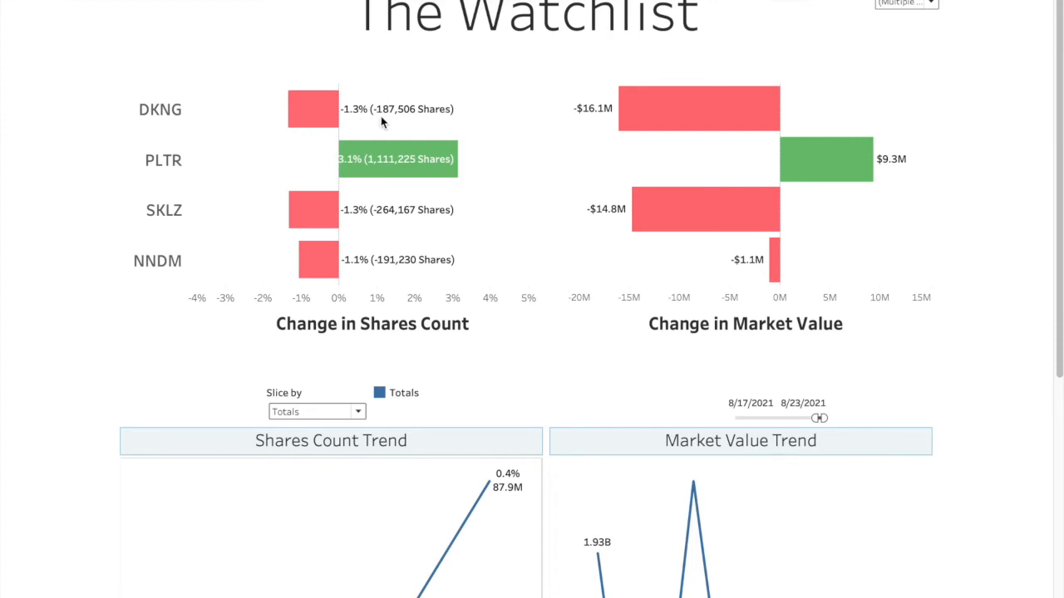
mouse_move(615, 128)
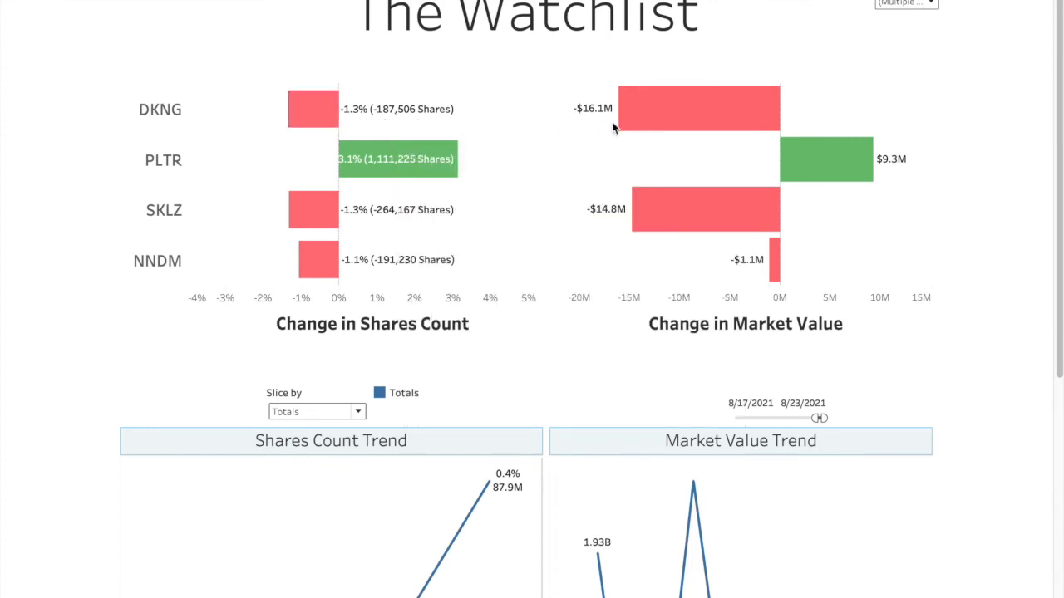
mouse_move(403, 166)
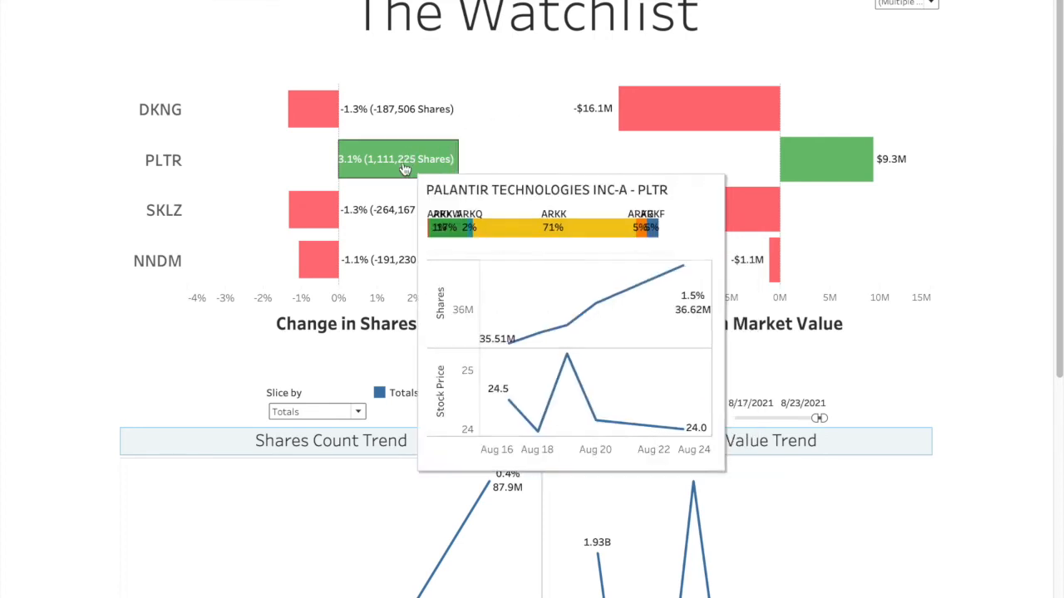
mouse_move(312, 109)
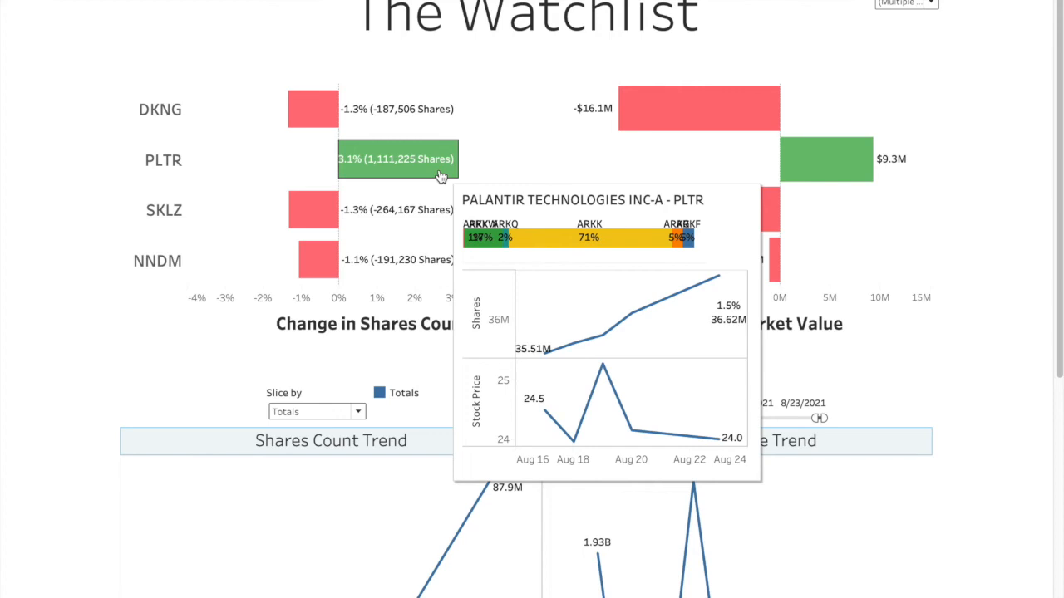
mouse_move(415, 214)
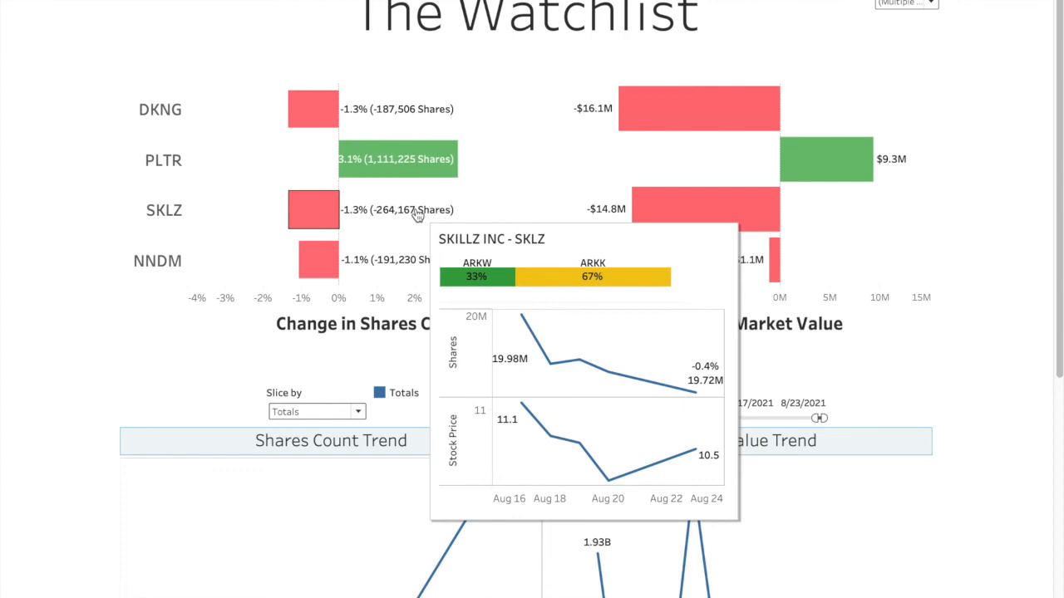
mouse_move(409, 260)
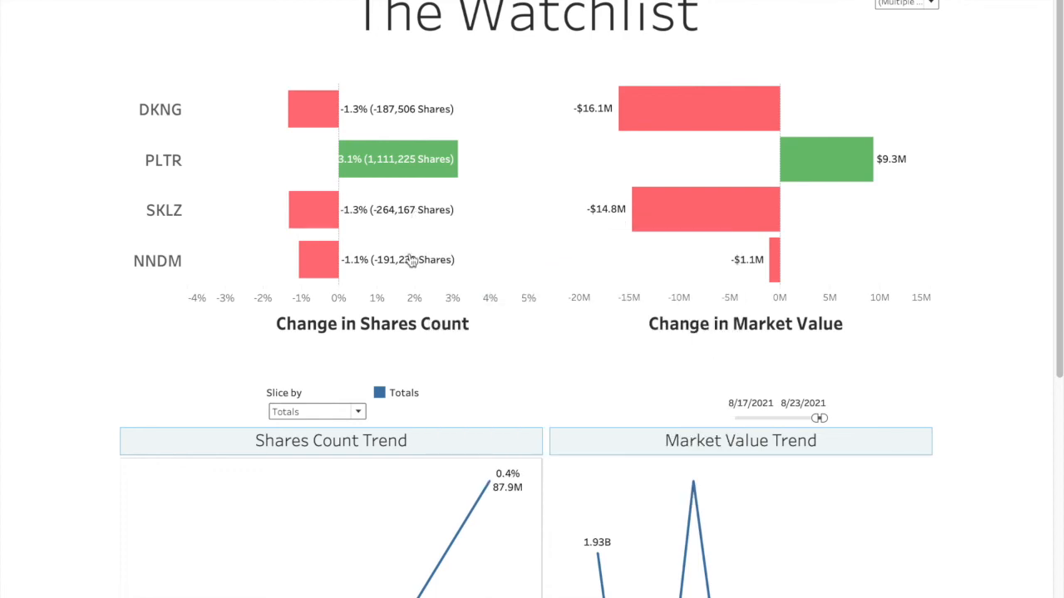
mouse_move(269, 112)
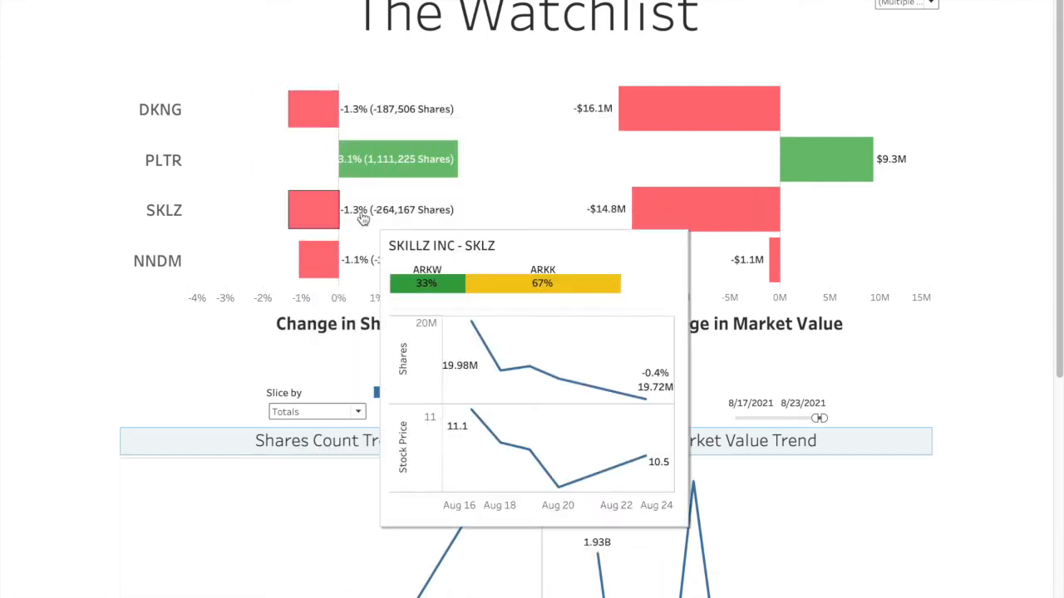
mouse_move(374, 159)
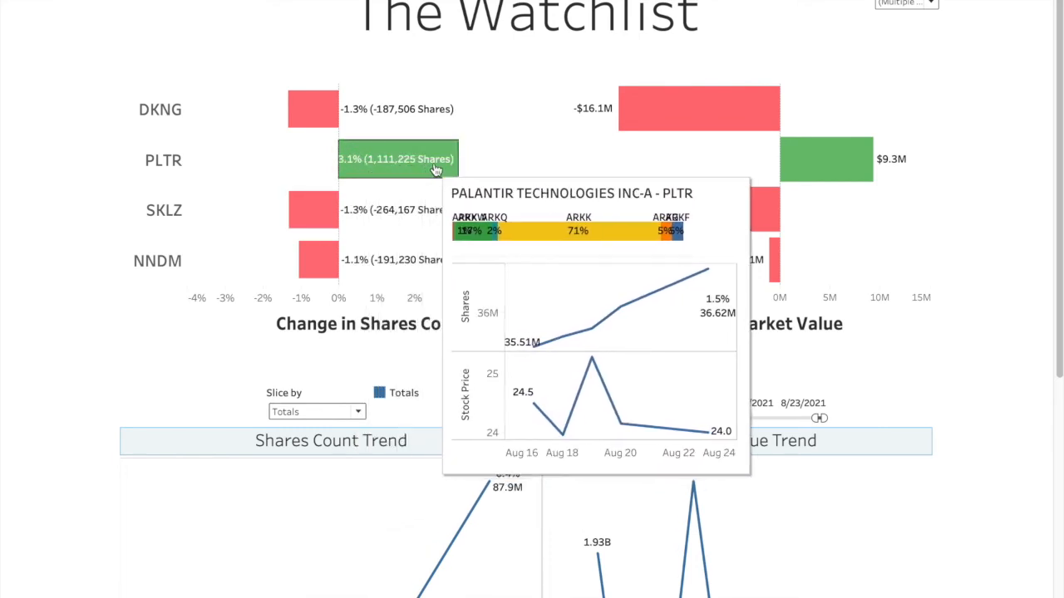
mouse_move(818, 152)
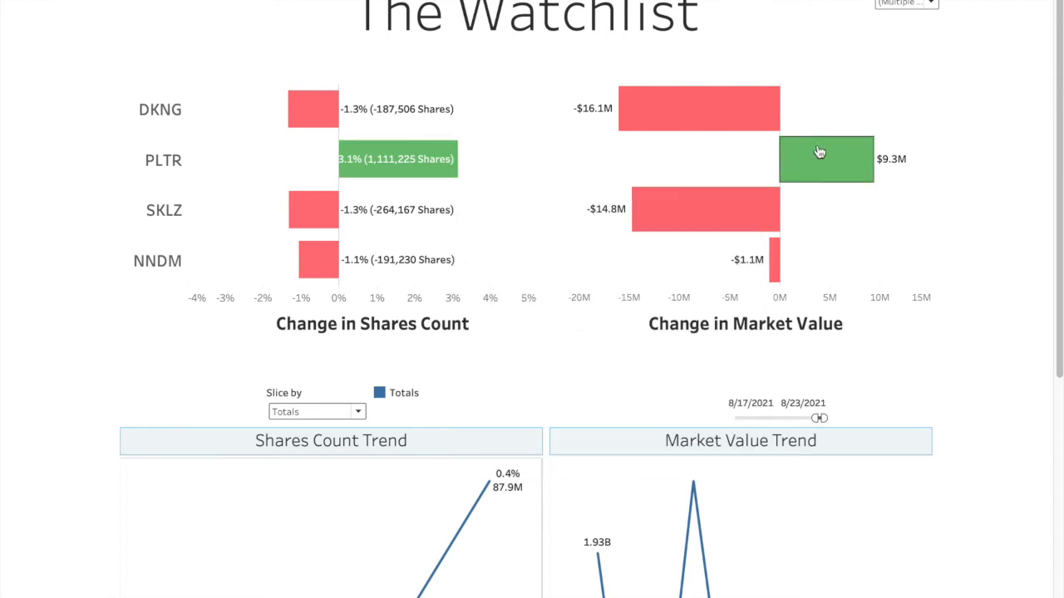
mouse_move(484, 309)
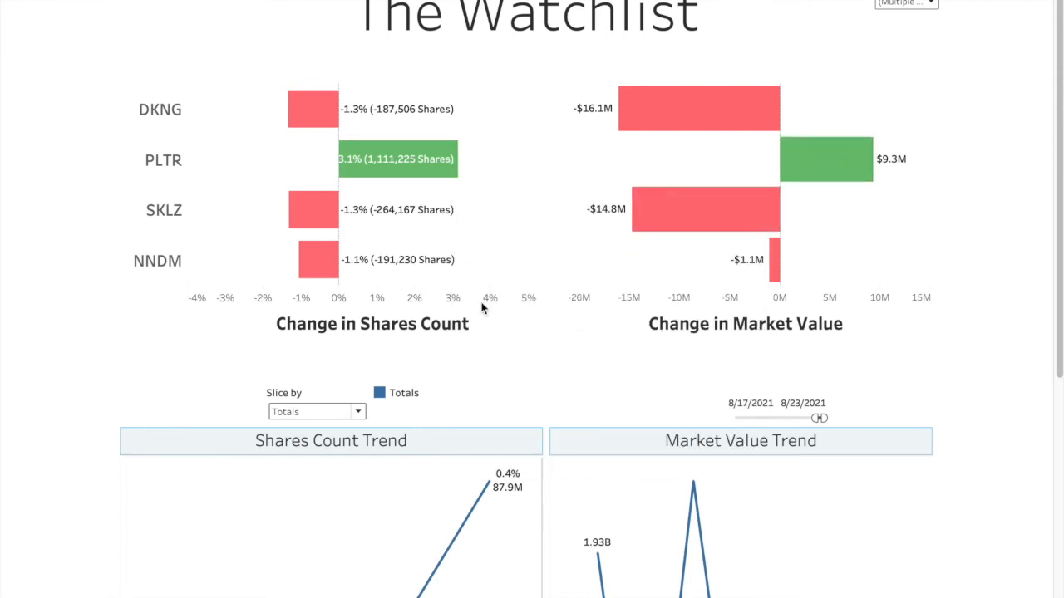
Split the Watchlist's PLTR share and market-value trend charts by ETF.
scroll(down, 3)
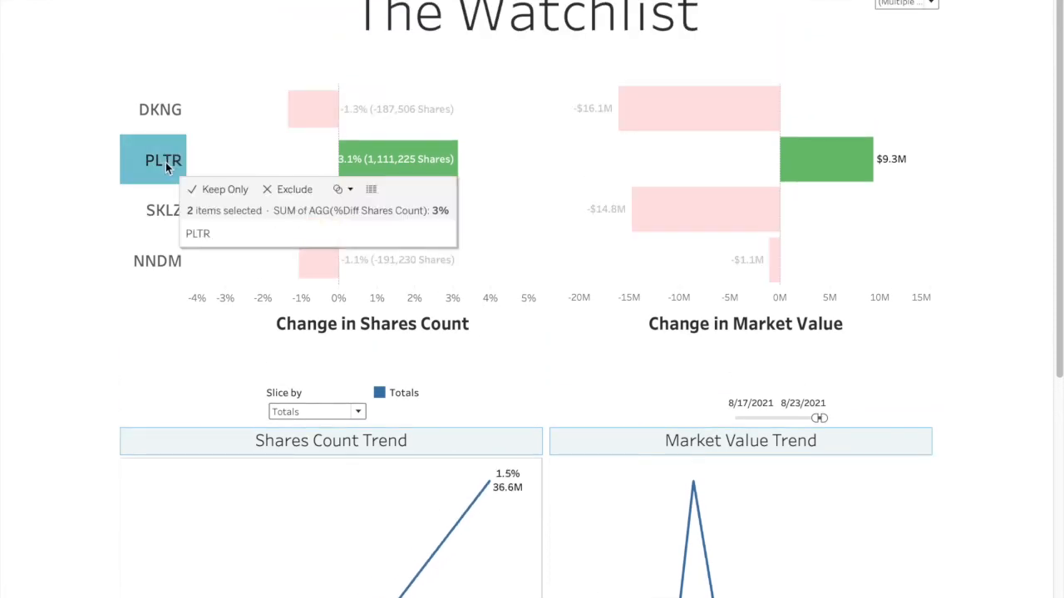
scroll(down, 3)
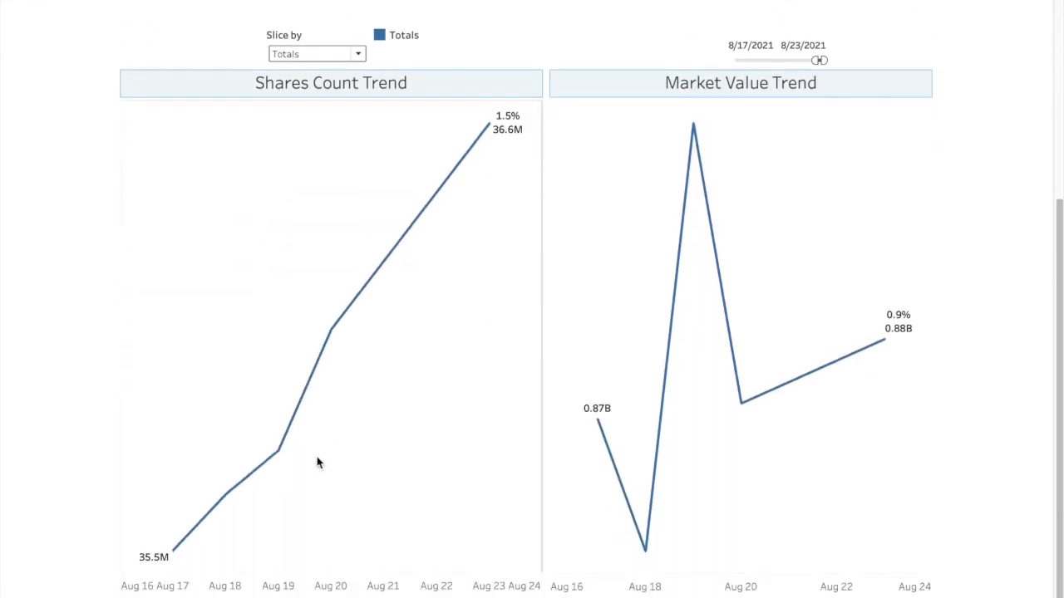
click(315, 53)
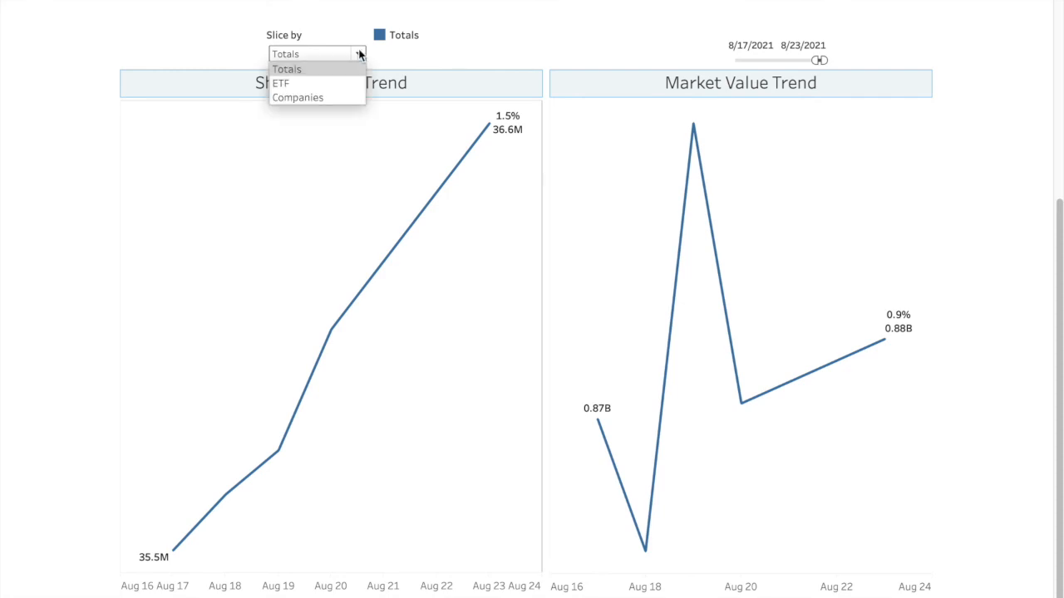
click(280, 83)
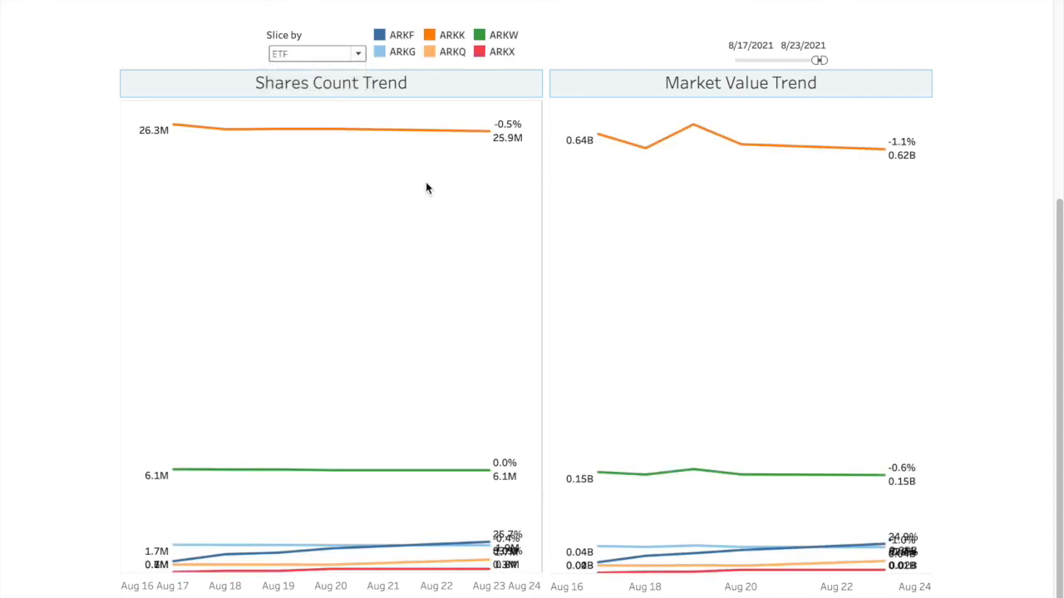
mouse_move(165, 148)
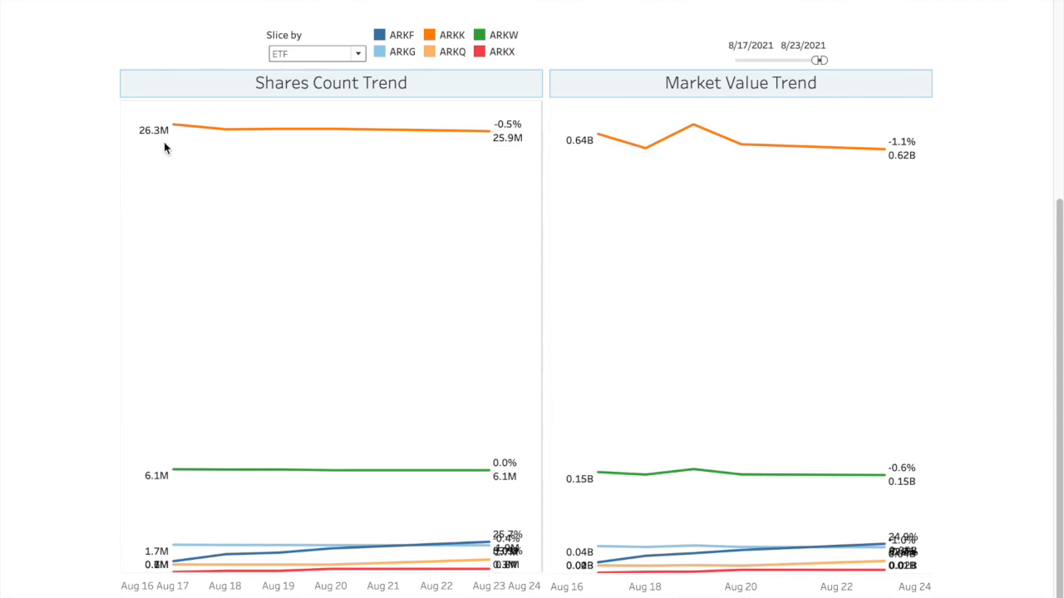
mouse_move(489, 149)
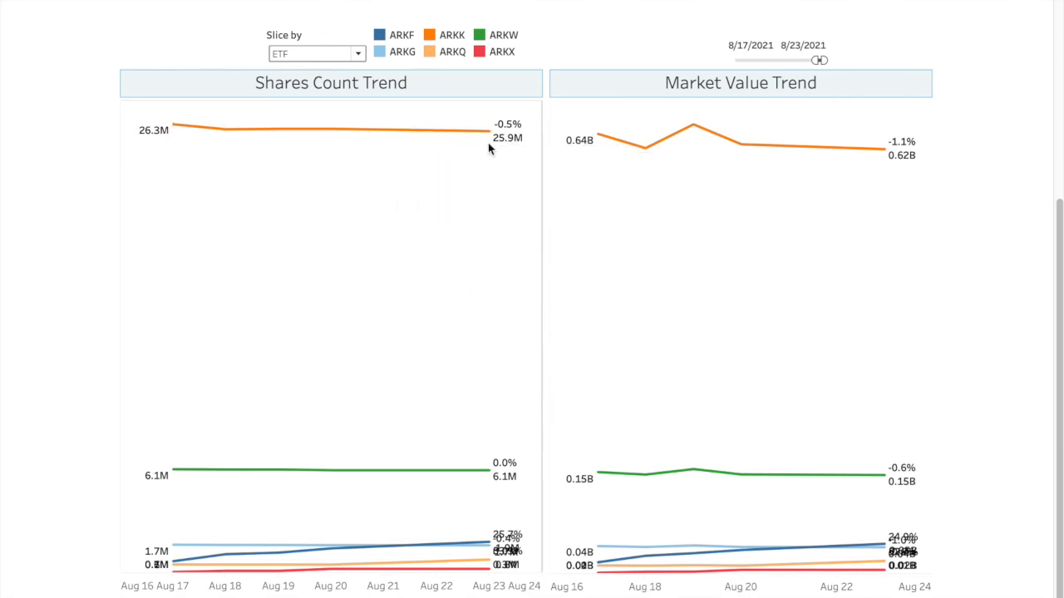
mouse_move(488, 475)
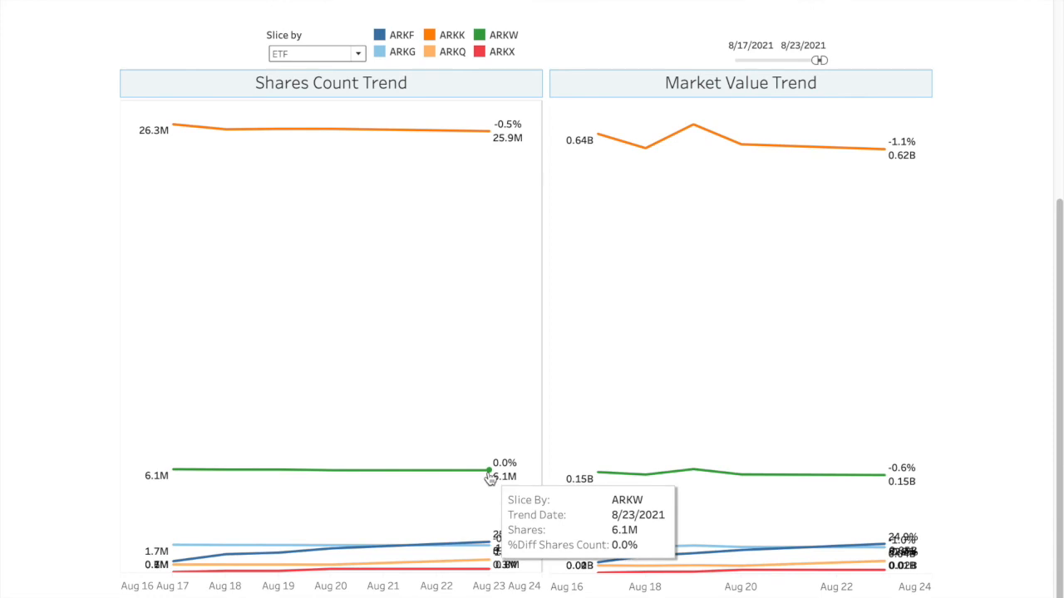
mouse_move(491, 509)
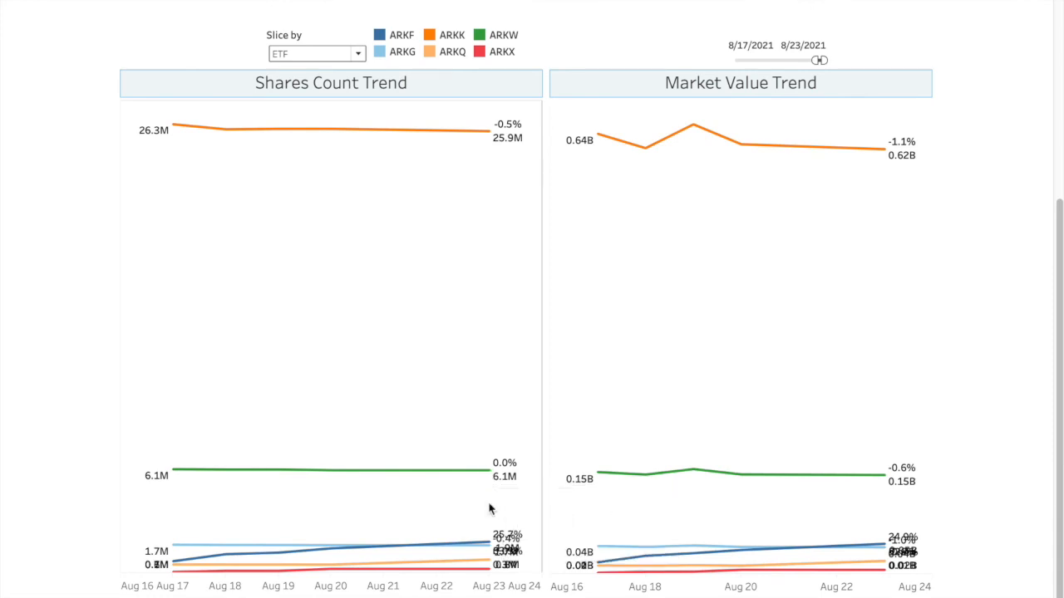
mouse_move(491, 547)
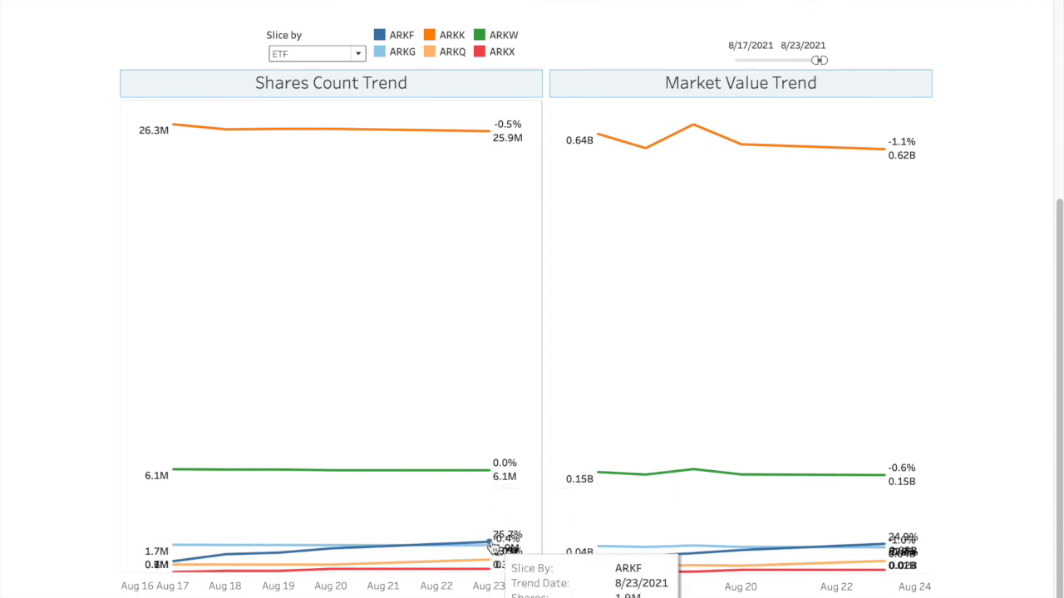
mouse_move(440, 555)
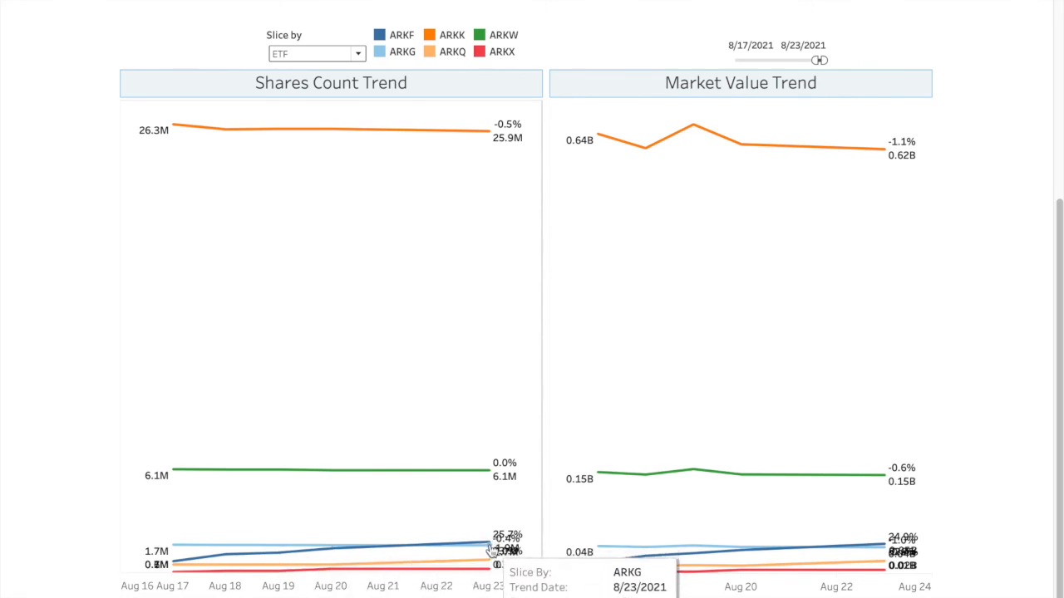
mouse_move(489, 563)
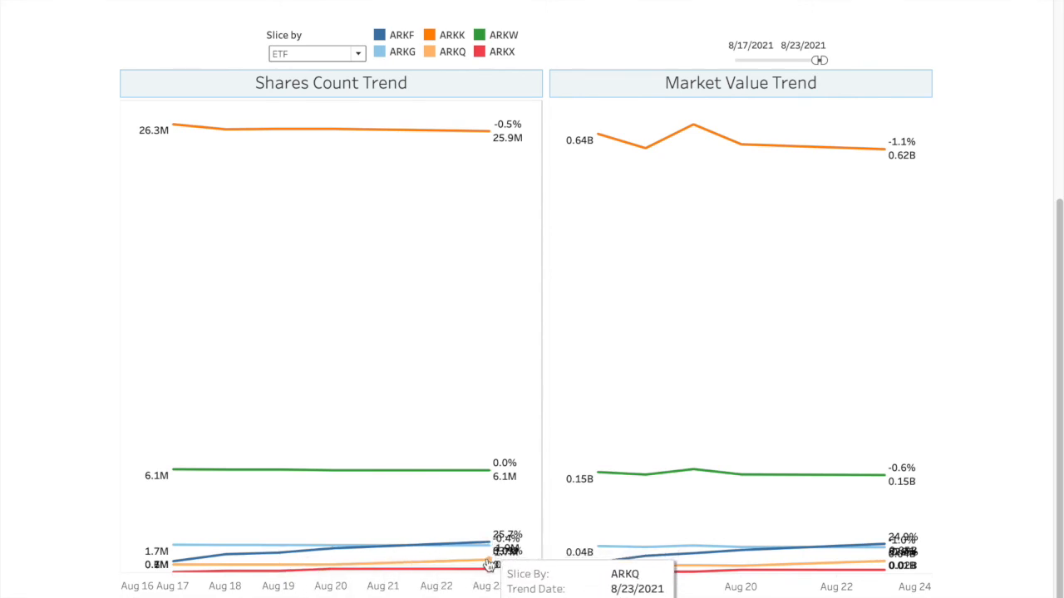
mouse_move(488, 551)
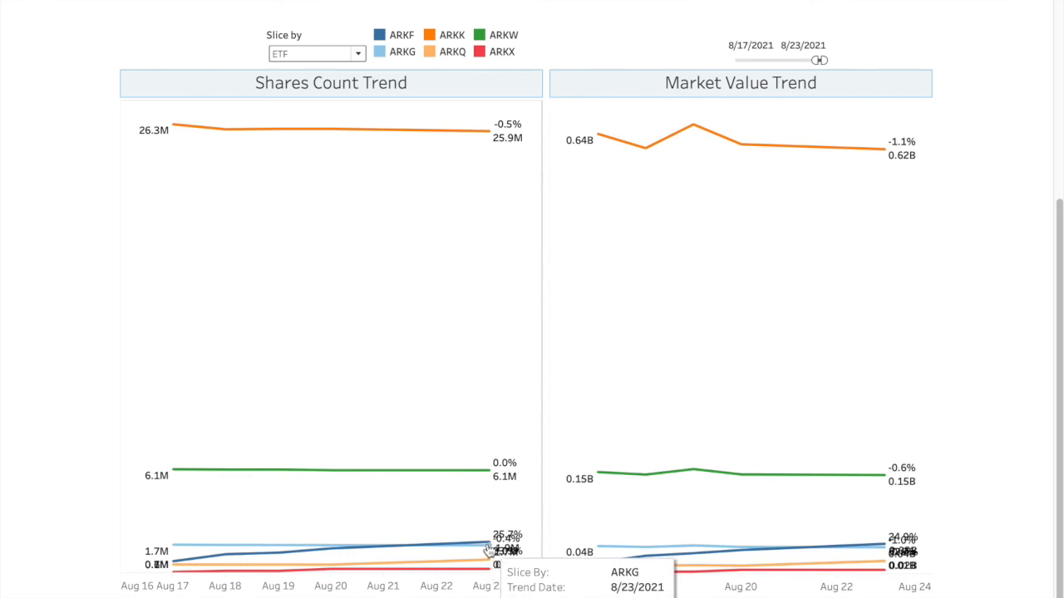
mouse_move(203, 563)
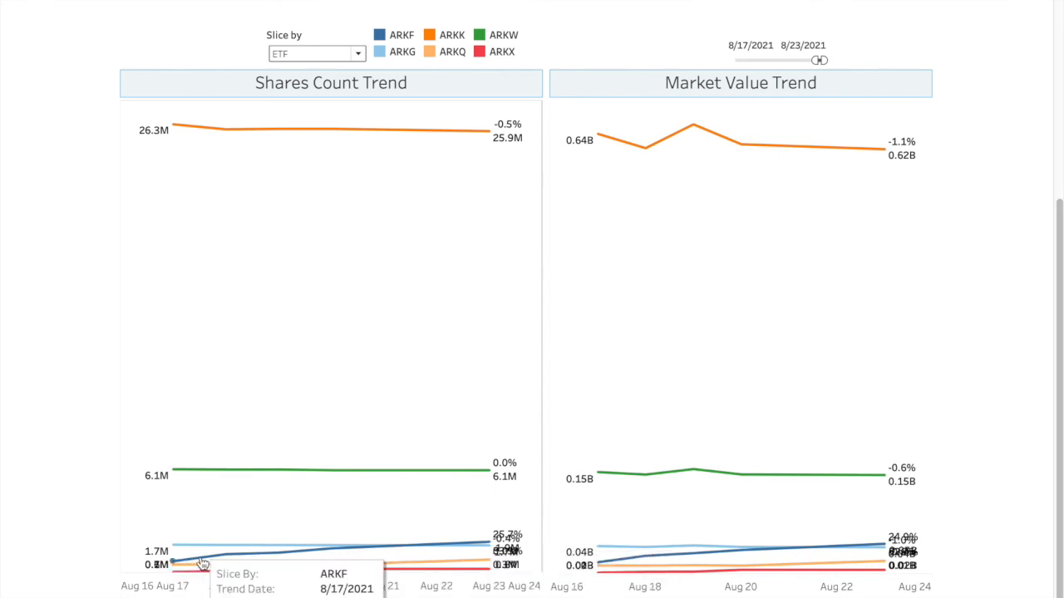
mouse_move(511, 206)
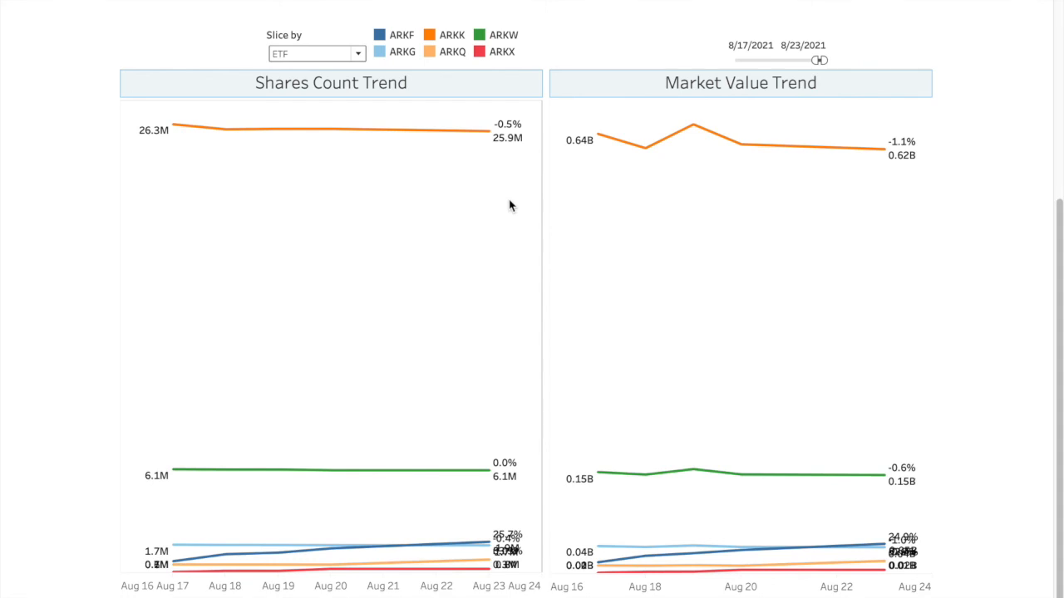